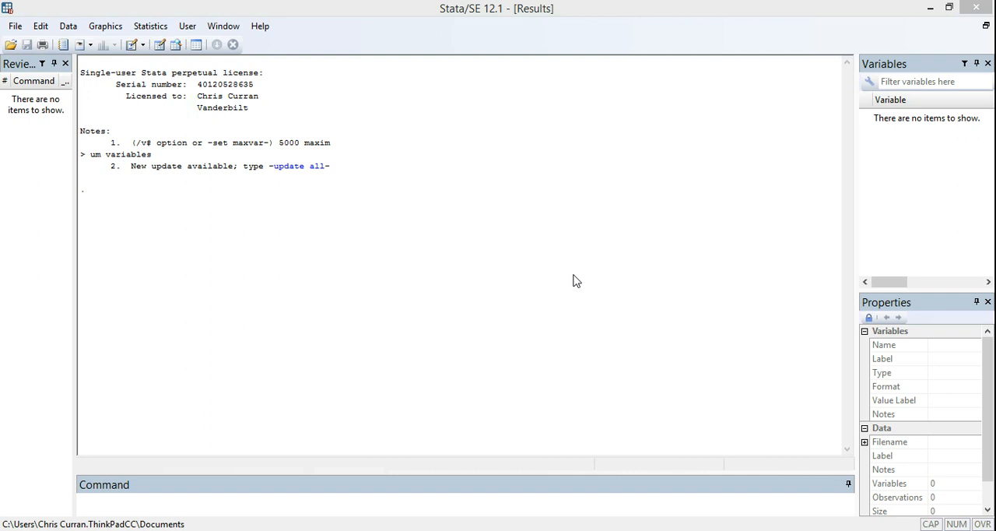
pyautogui.moveTo(454, 136)
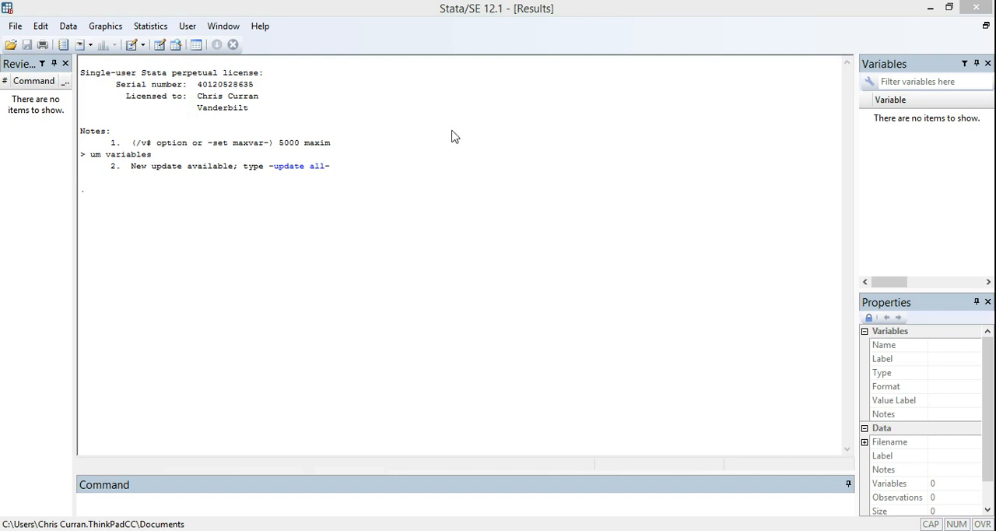
pyautogui.moveTo(409, 117)
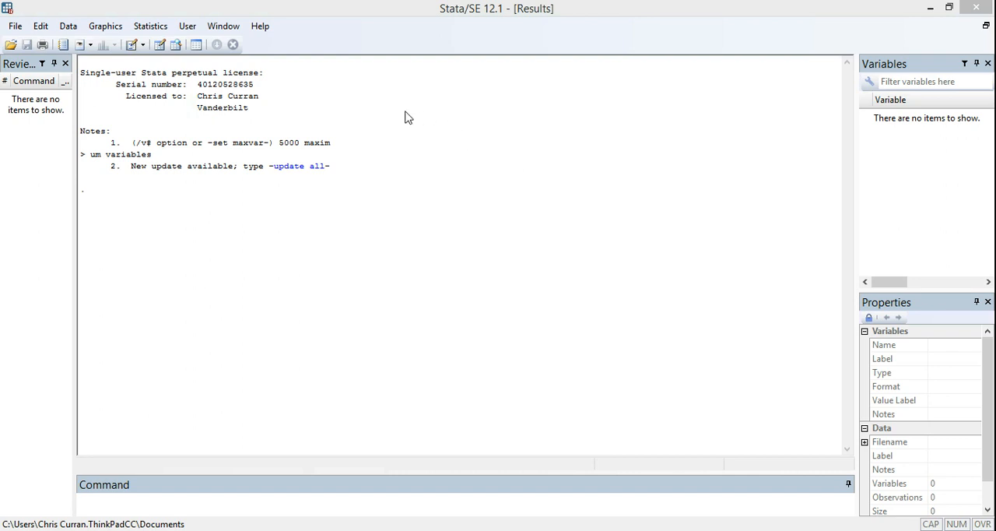
pyautogui.moveTo(404, 107)
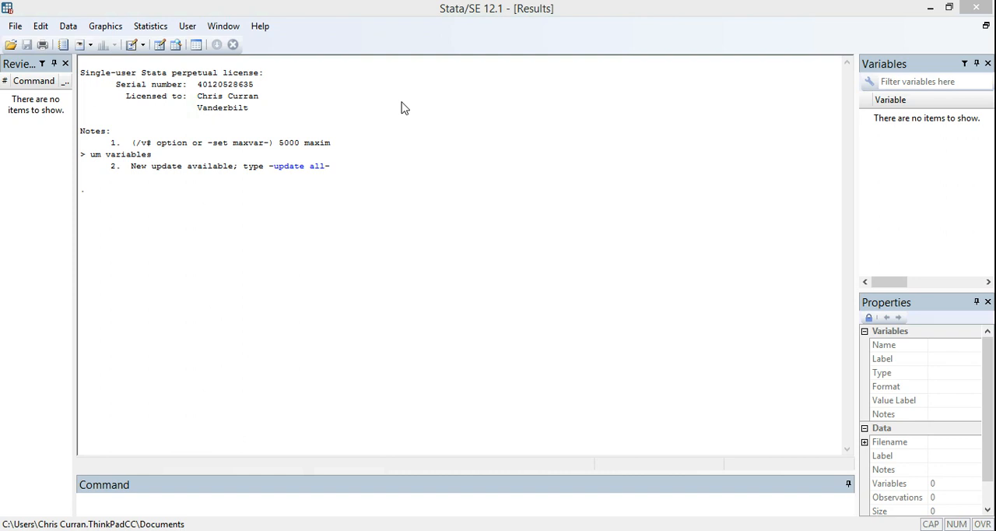
pyautogui.moveTo(243, 39)
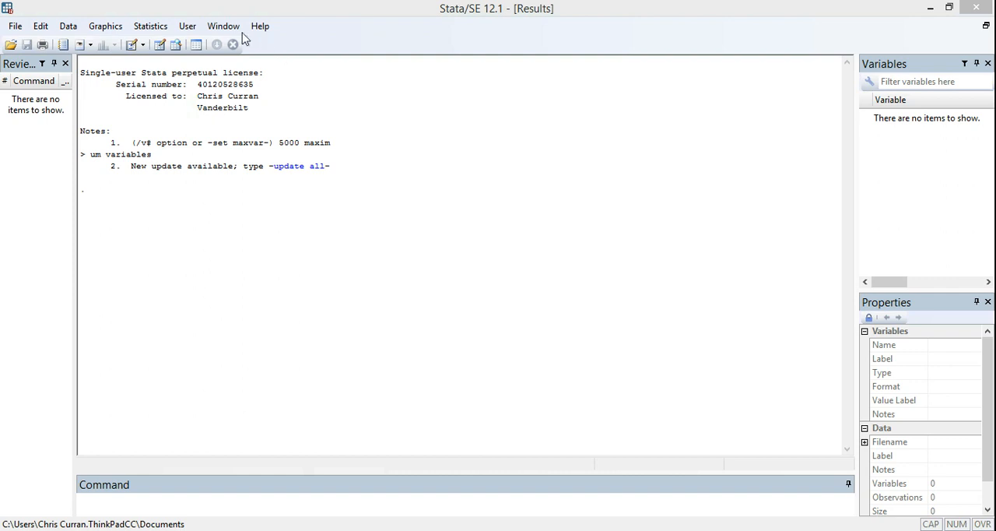
# Open a new Untitled.do editor from Window > Do-file Editor > New Do-file Editor.
pyautogui.click(223, 26)
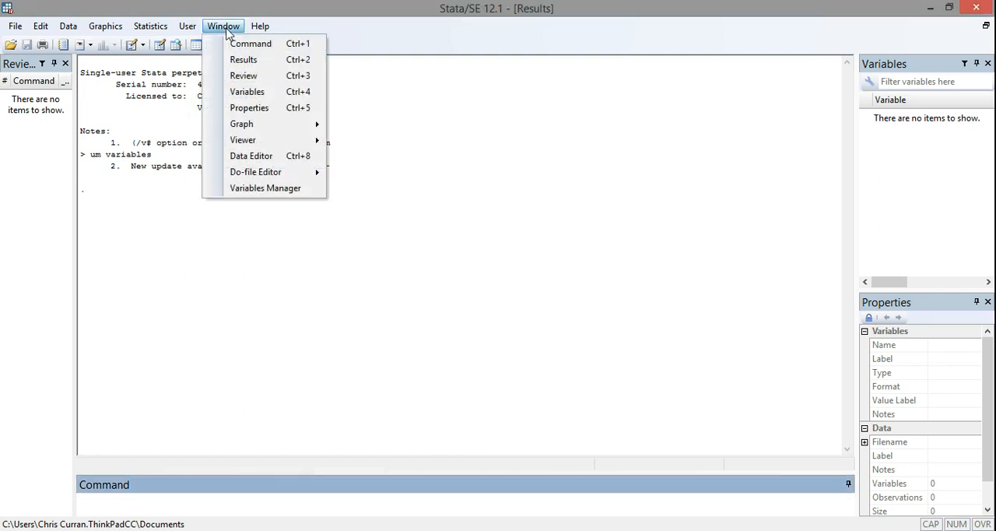
pyautogui.moveTo(255, 171)
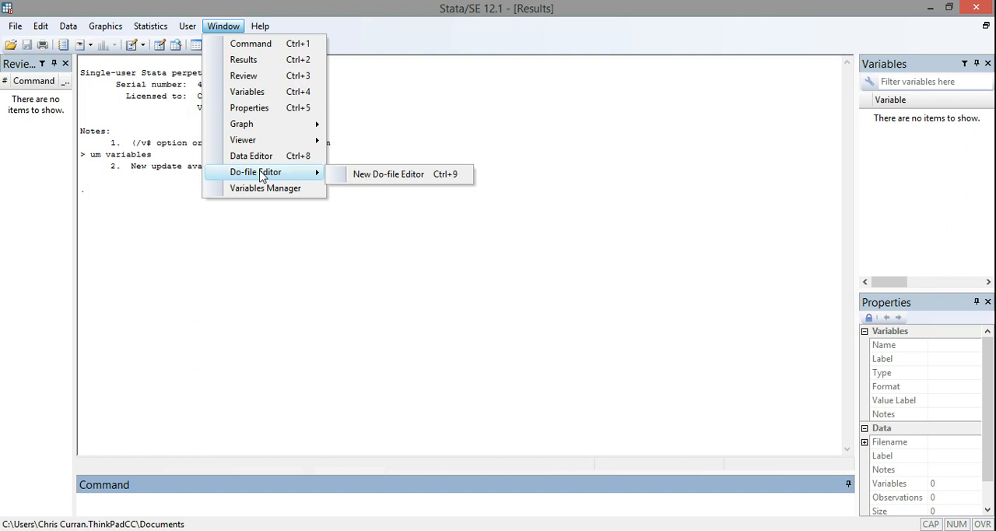
pyautogui.moveTo(387, 174)
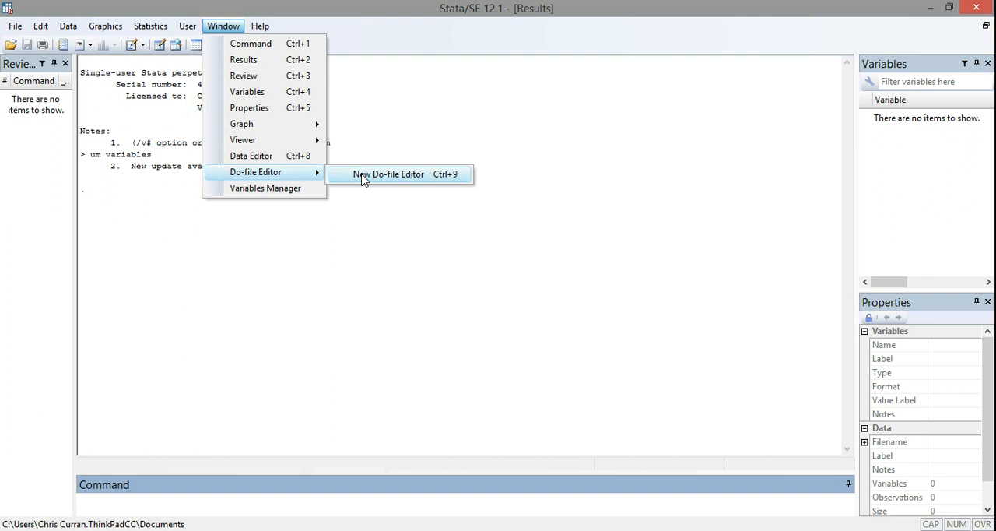
pyautogui.click(388, 173)
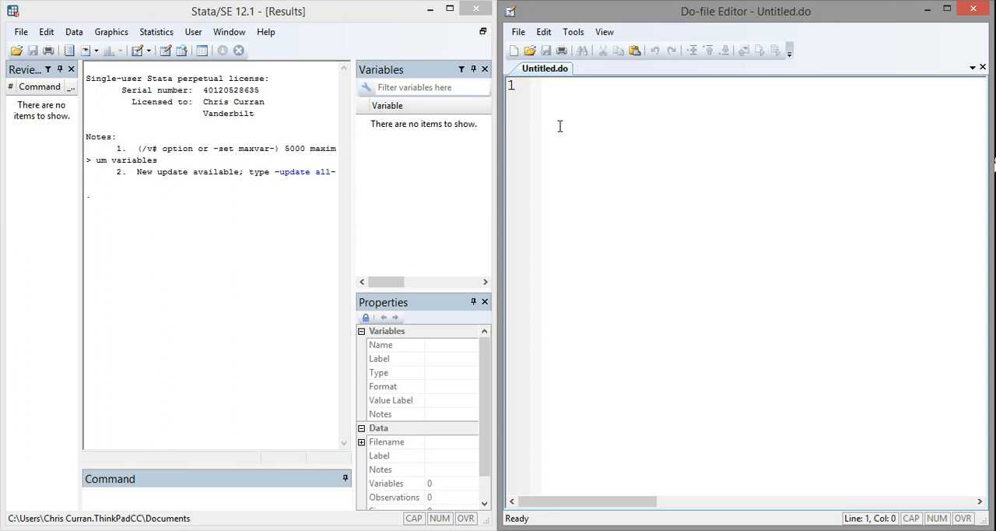
# Start line 1 of the do-file with the cd command.
pyautogui.click(543, 86)
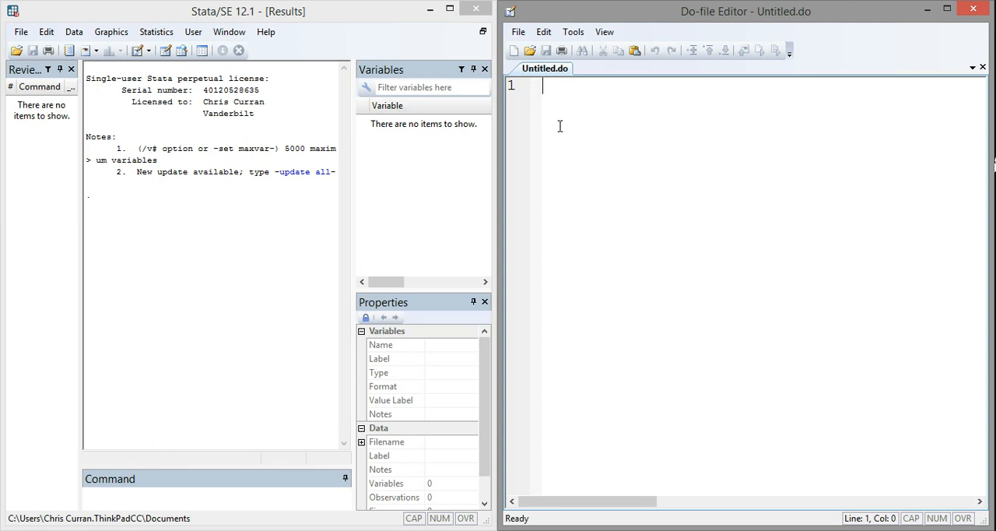
pyautogui.write('cd')
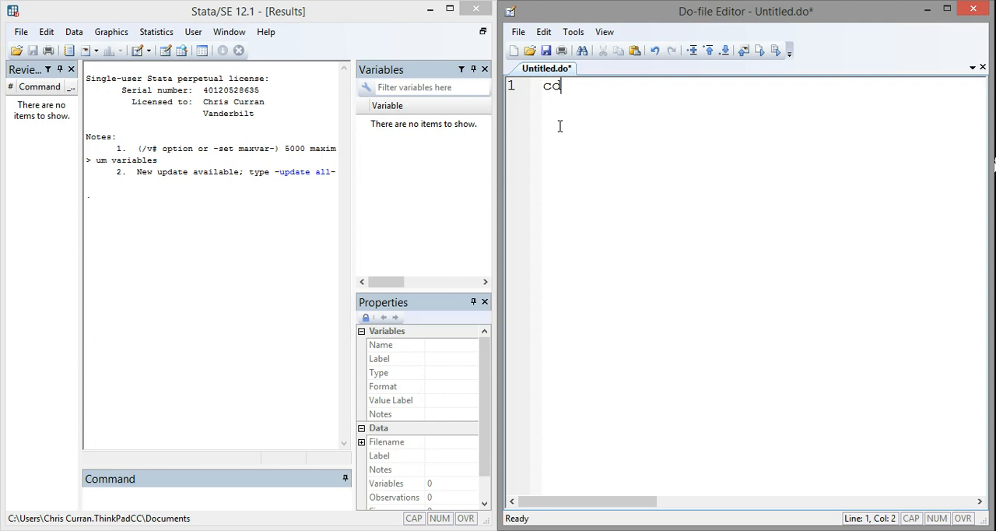
pyautogui.write('d')
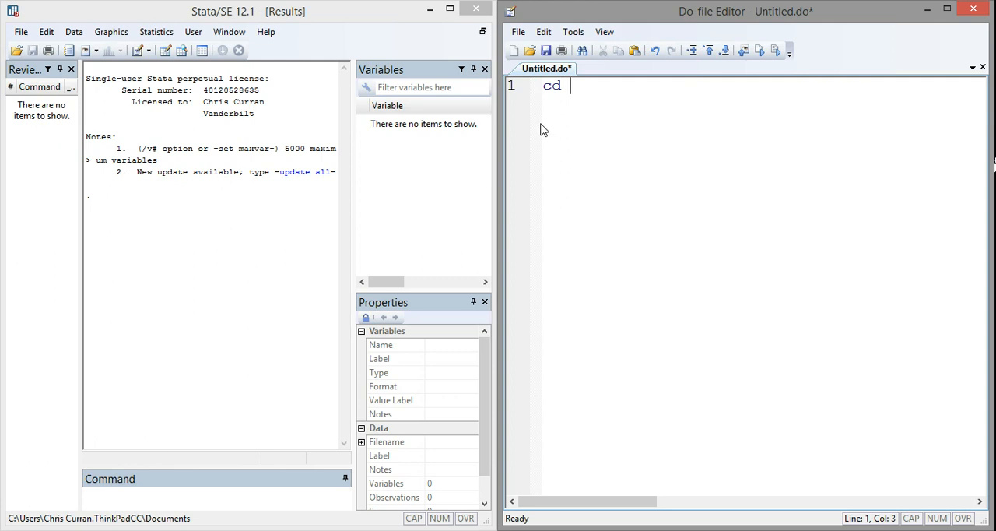
pyautogui.moveTo(469, 236)
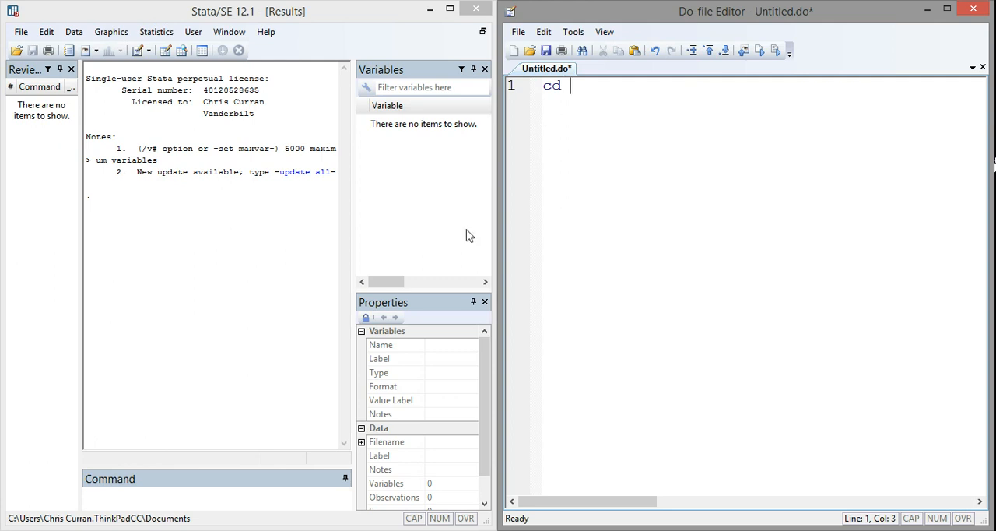
pyautogui.moveTo(260, 369)
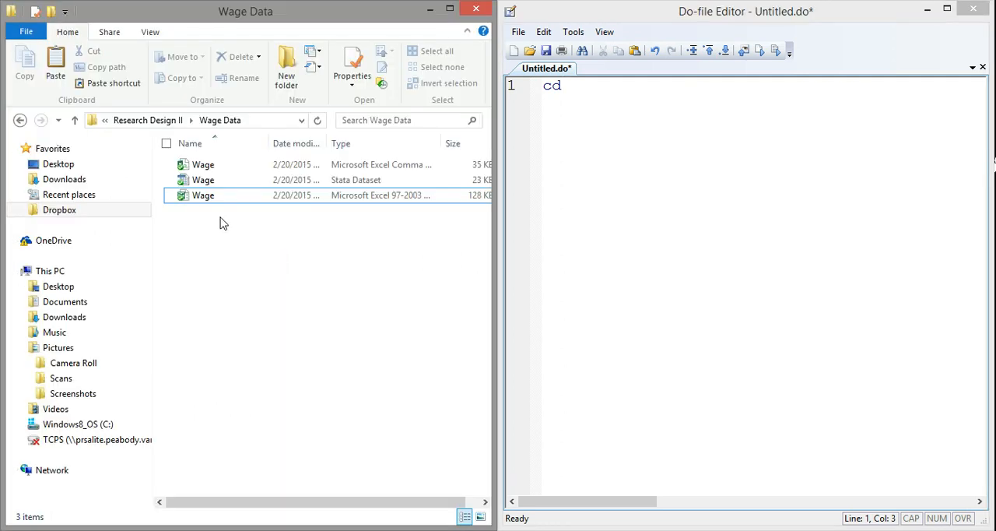
pyautogui.moveTo(226, 201)
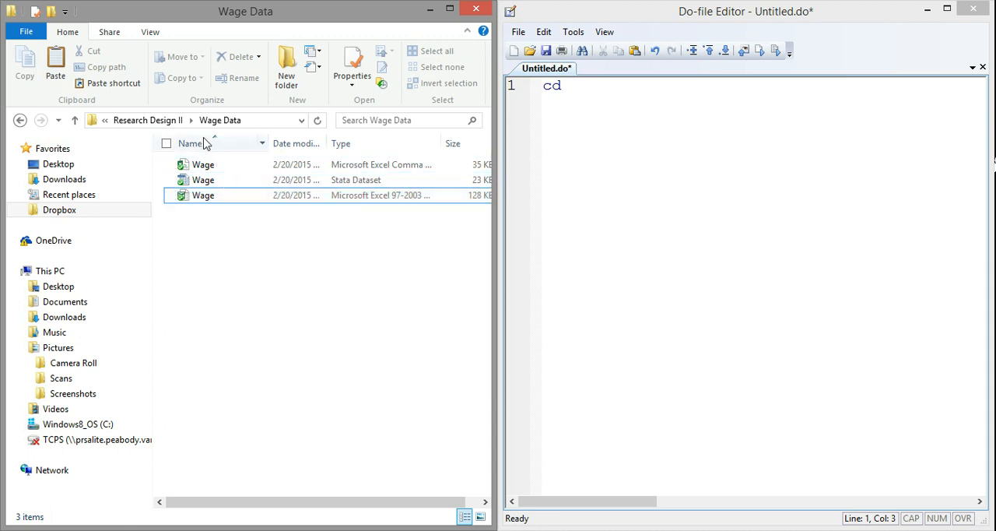
# Copy the Wage Data folder's full address from File Explorer's address bar.
pyautogui.click(202, 164)
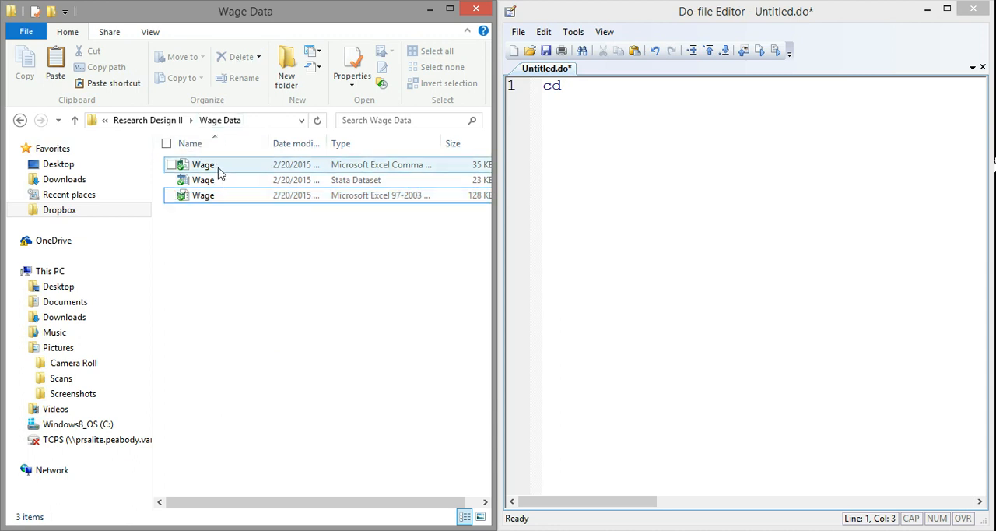
pyautogui.moveTo(283, 164)
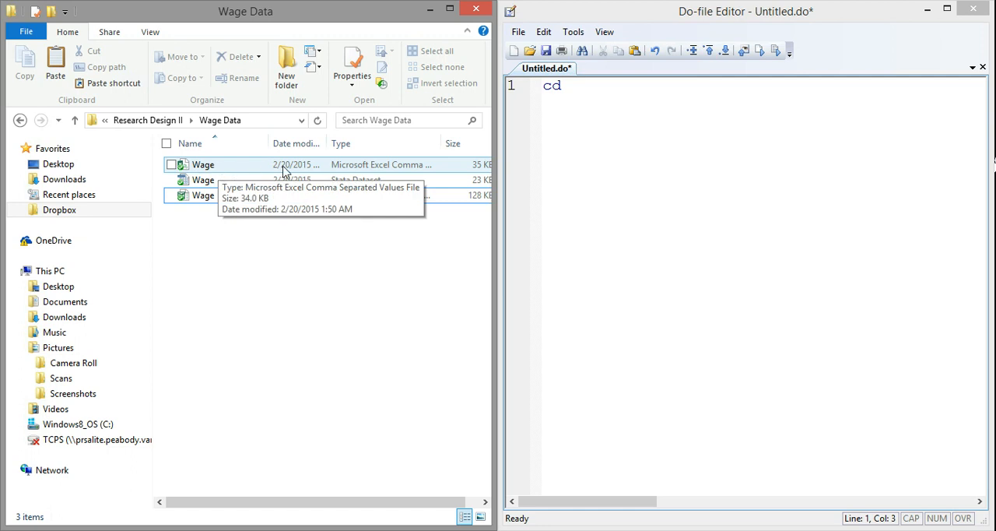
pyautogui.moveTo(405, 170)
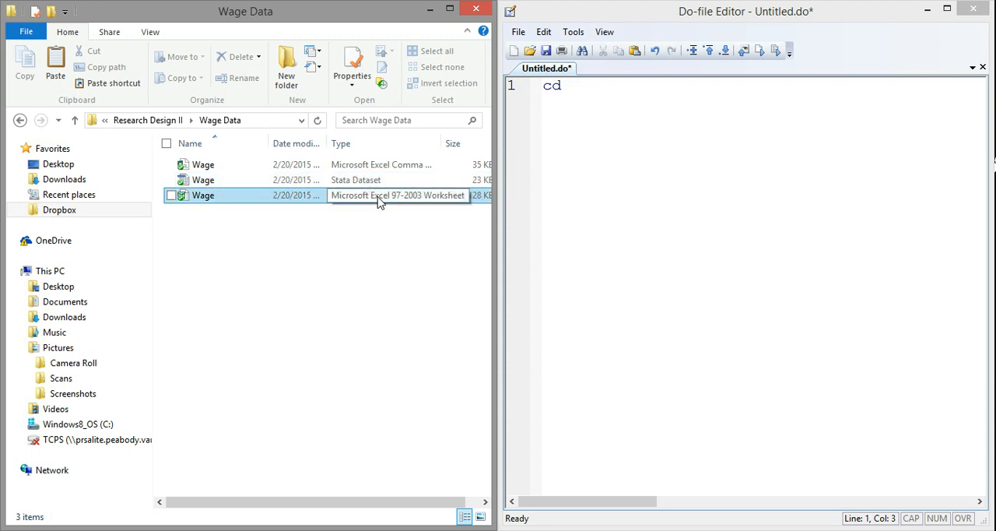
pyautogui.moveTo(350, 197)
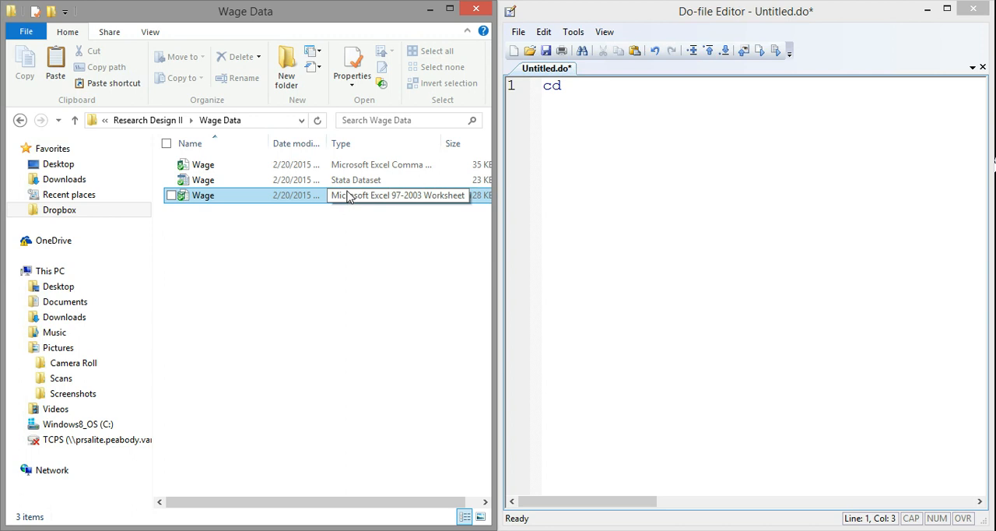
pyautogui.moveTo(347, 180)
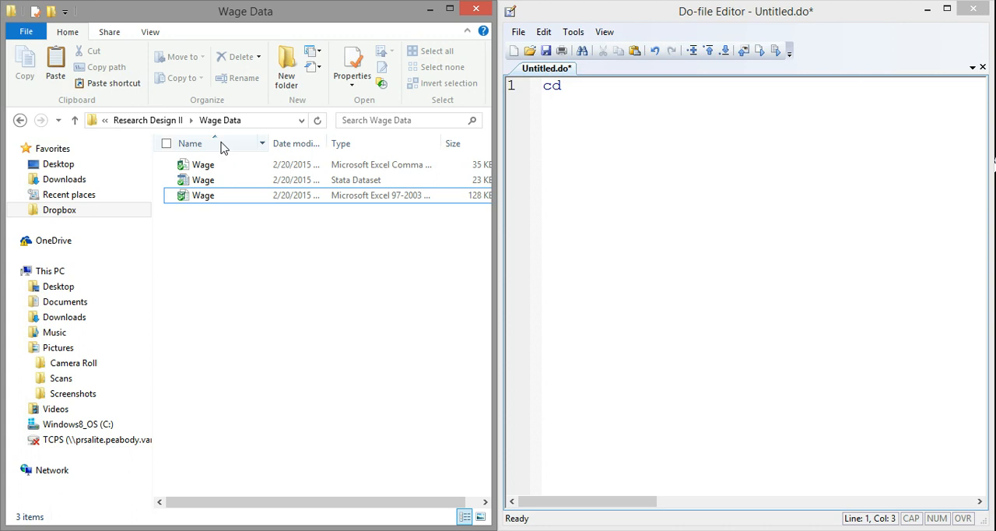
pyautogui.click(220, 120)
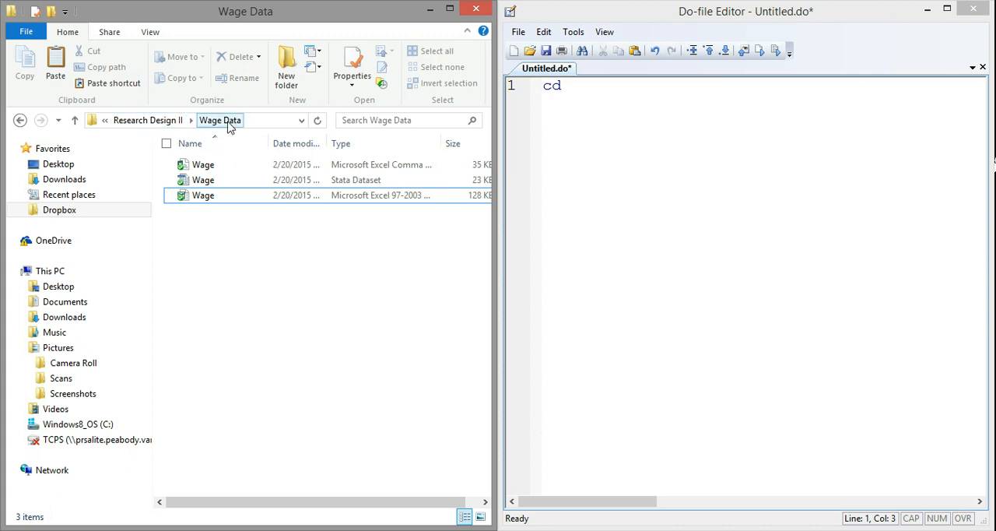
pyautogui.rightClick(220, 120)
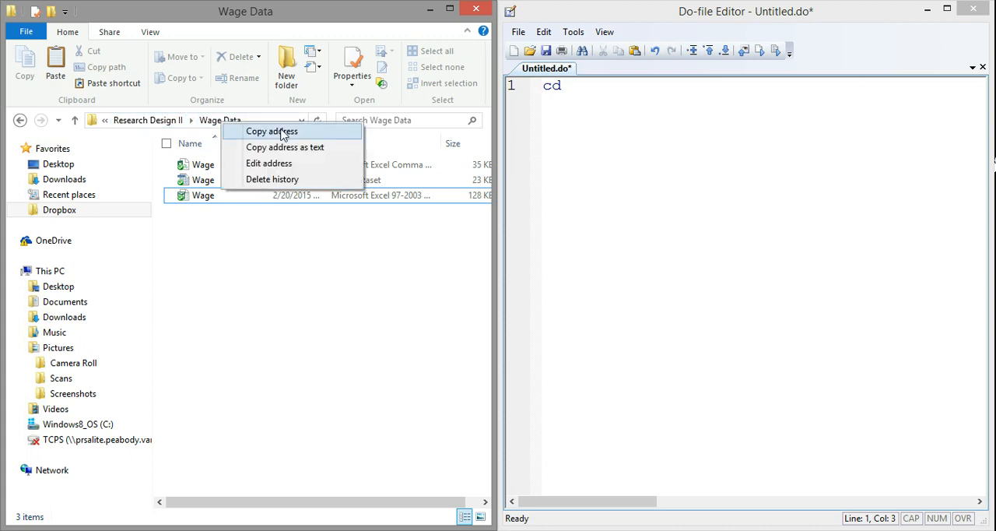
pyautogui.moveTo(309, 138)
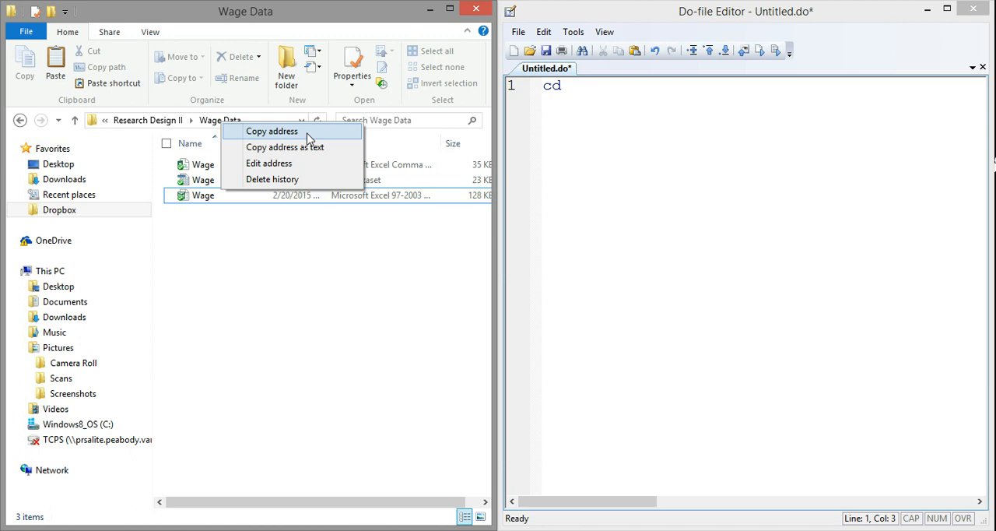
pyautogui.click(271, 130)
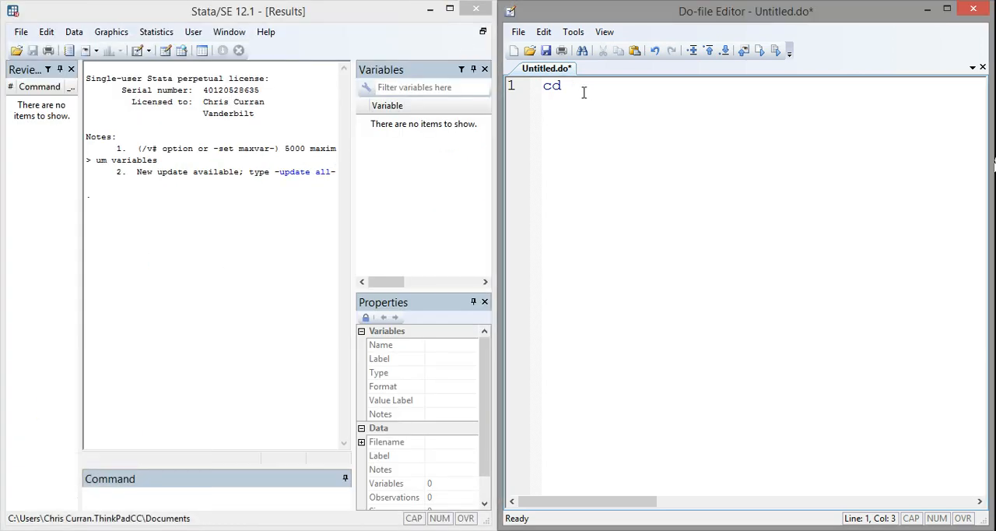
# Complete line 1 as cd "C:\Dropbox\Peabody\Research Design II\Wage Data\" and begin line 2.
pyautogui.write('C:\\Dropbox\\Peabody\\Research Design II\\Wage Data')
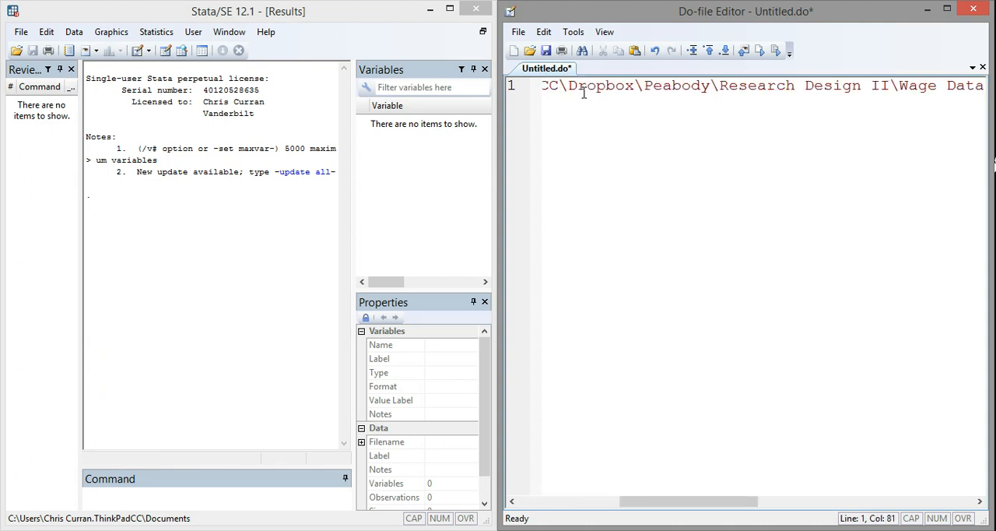
pyautogui.write('\\')
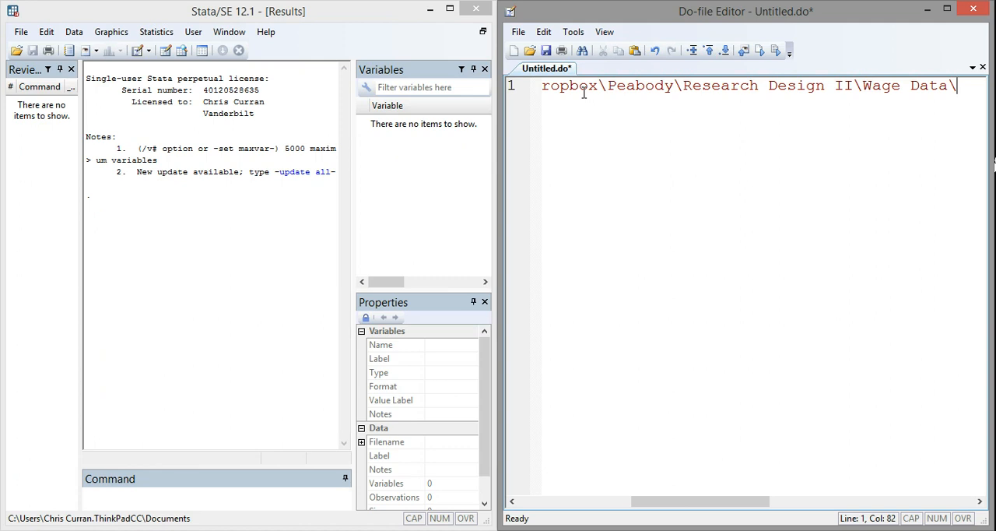
pyautogui.write('"')
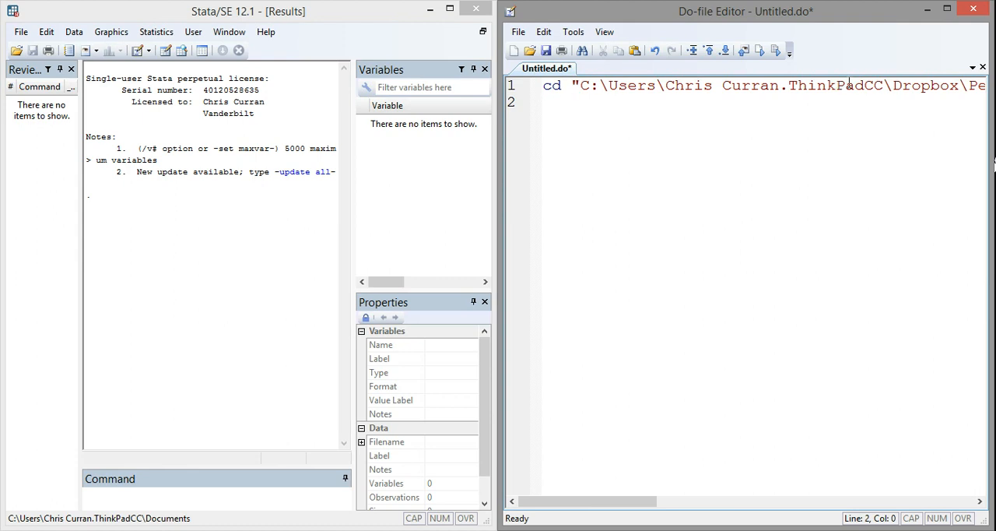
pyautogui.click(545, 101)
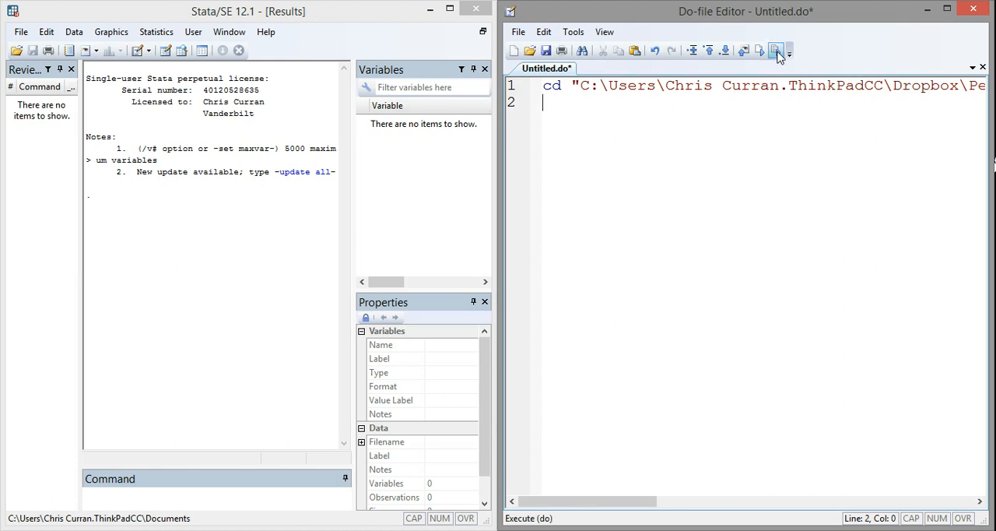
pyautogui.moveTo(776, 50)
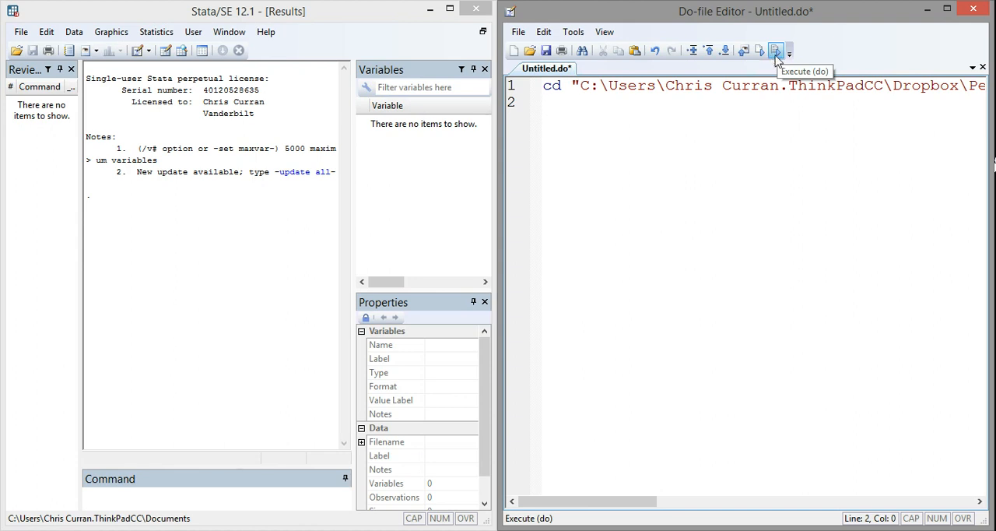
pyautogui.moveTo(776, 60)
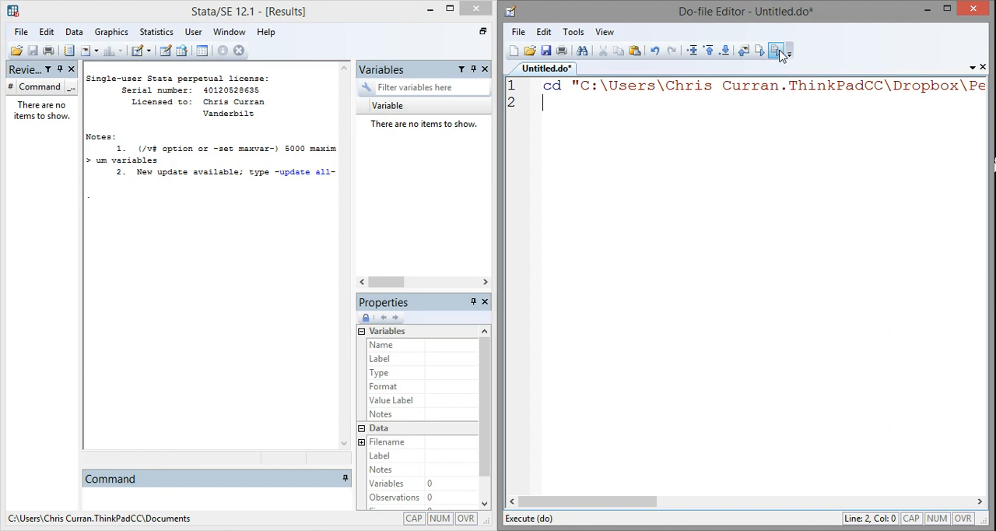
pyautogui.moveTo(777, 49)
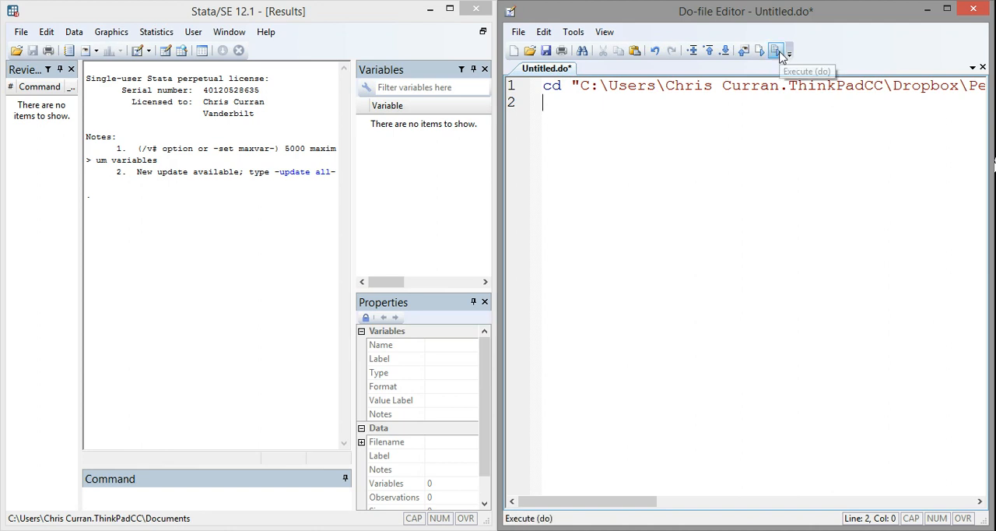
# Run the cd line to make Wage Data the working directory, then add a line.
pyautogui.click(776, 50)
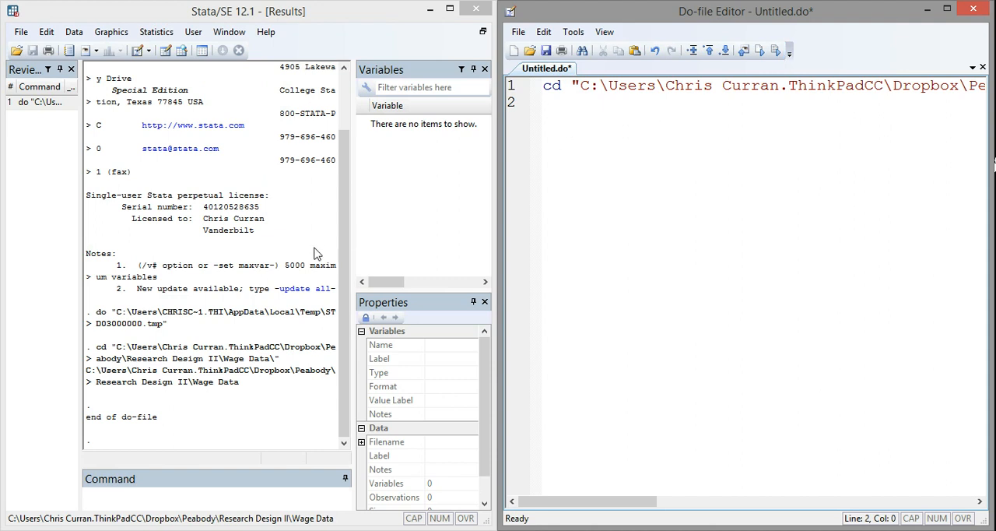
pyautogui.moveTo(242, 392)
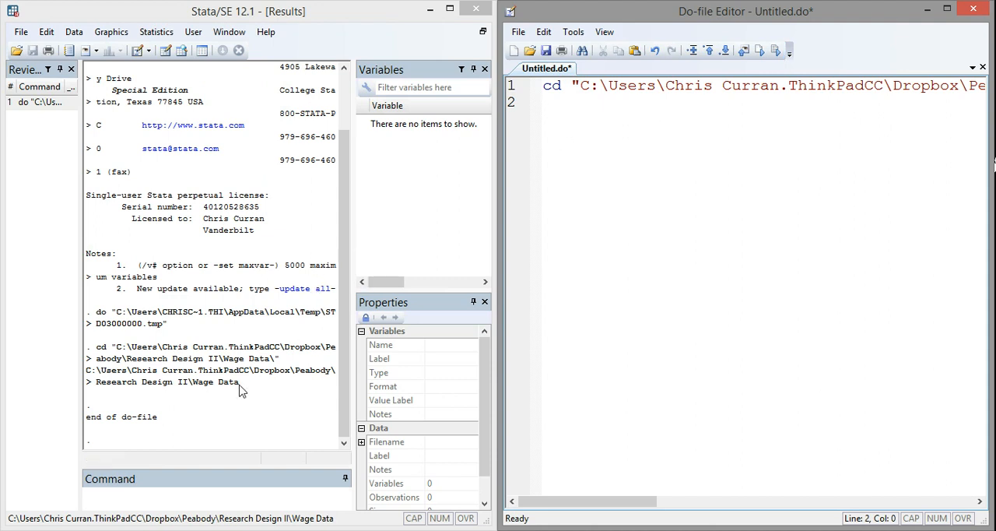
pyautogui.moveTo(237, 389)
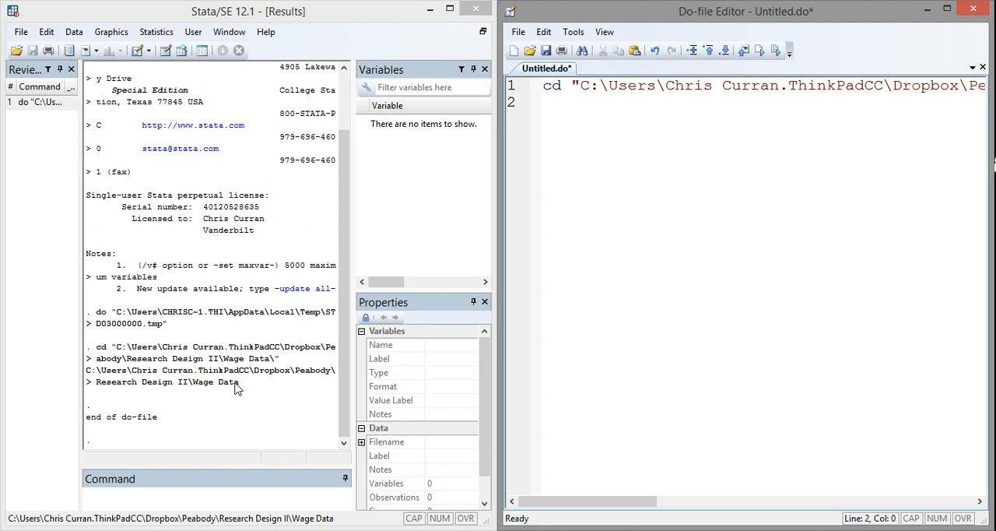
pyautogui.press('Return')
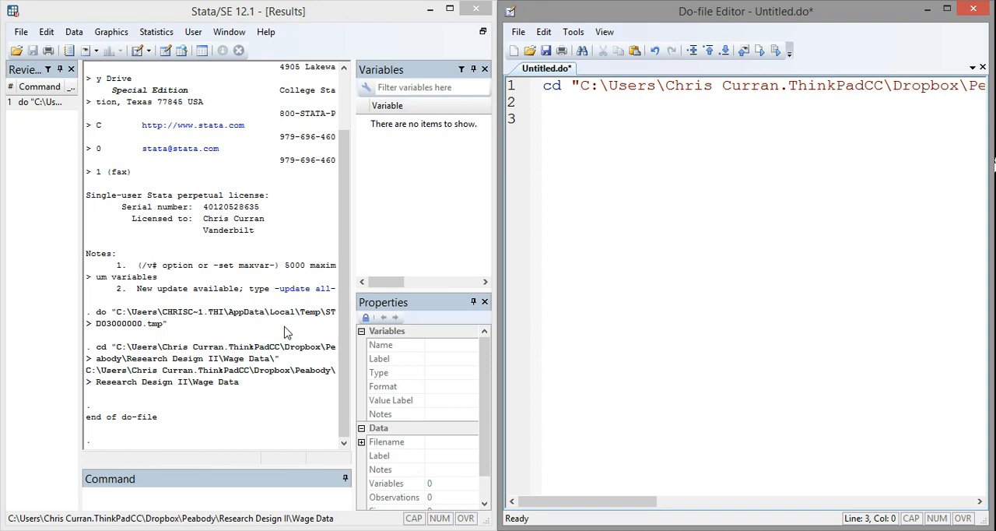
# Add the comment "*Open Stata data" on line 3.
pyautogui.write('*O')
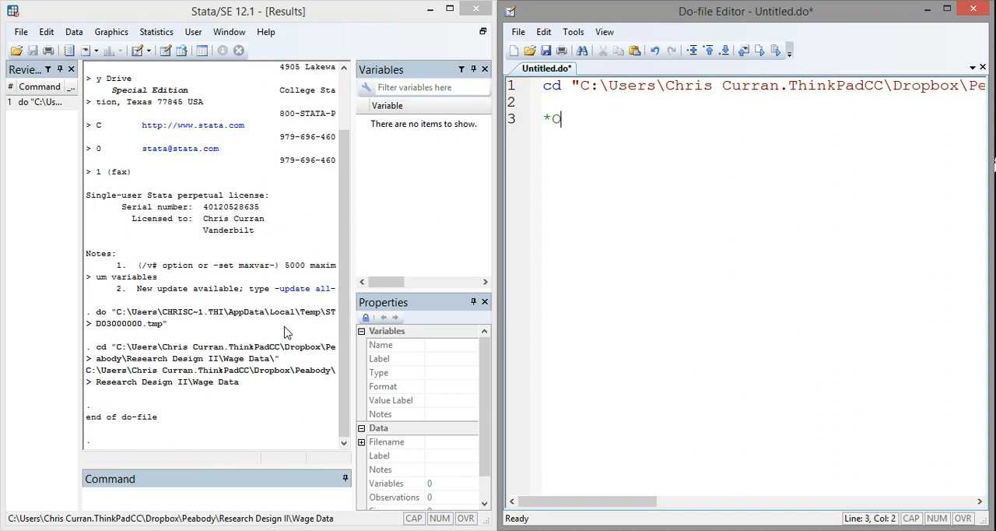
pyautogui.write('pen')
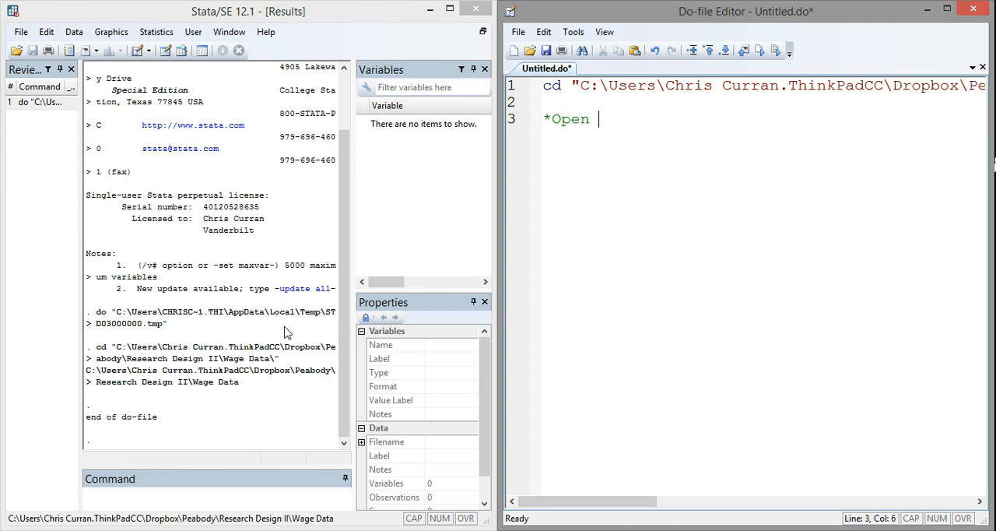
pyautogui.write('Stata dta')
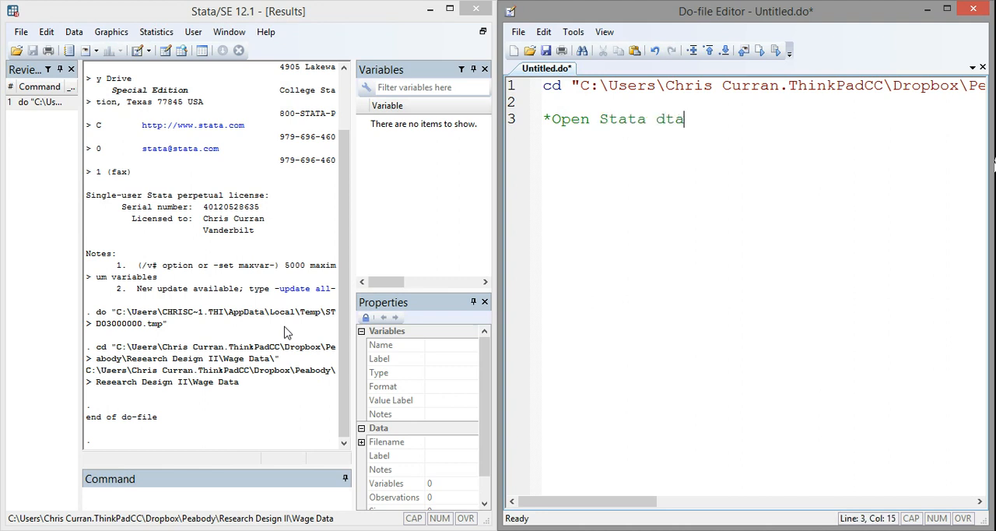
pyautogui.write('a')
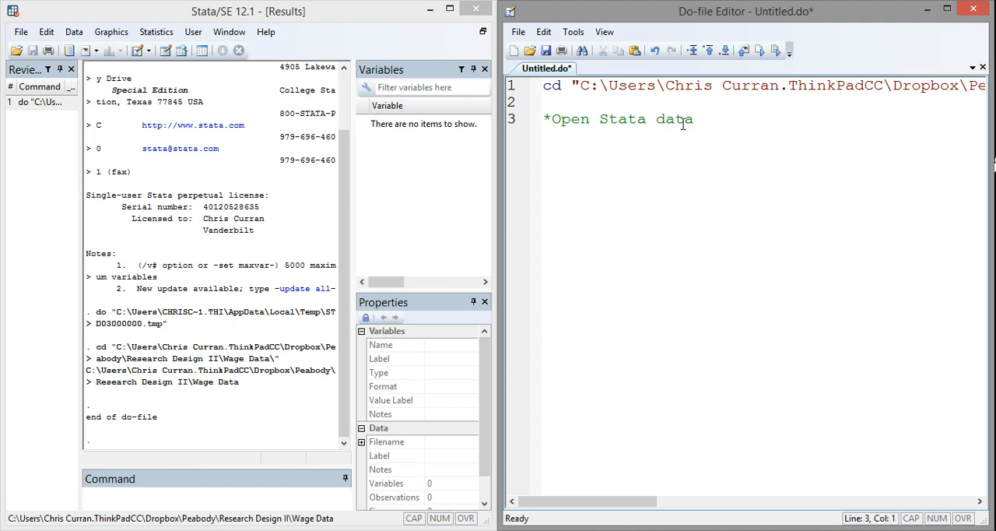
pyautogui.click(700, 119)
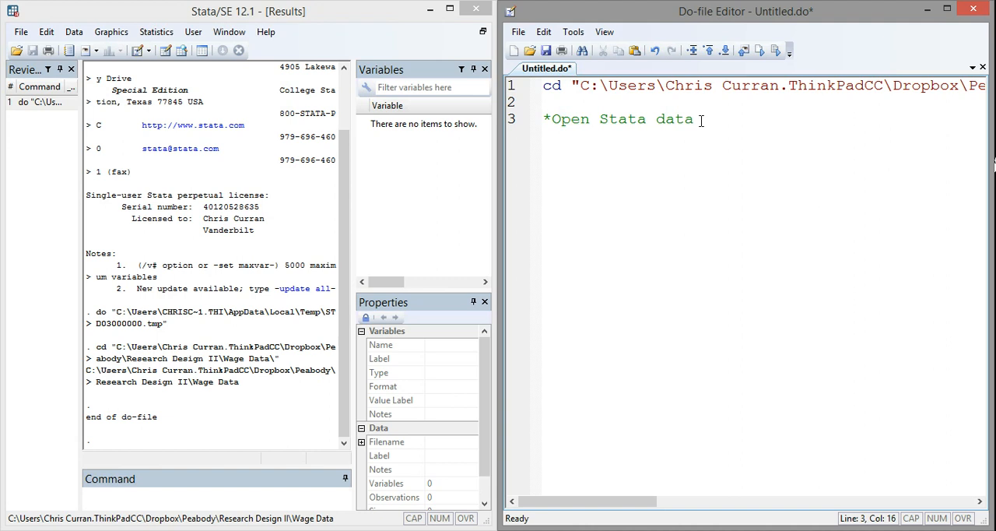
# Write line 4 as use "Wage.dta", clear.
pyautogui.press('Return')
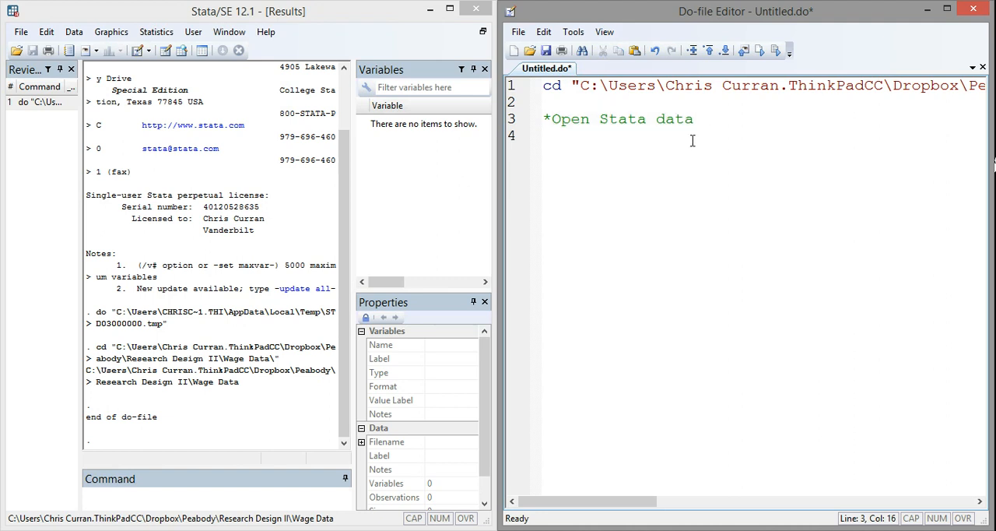
pyautogui.click(628, 143)
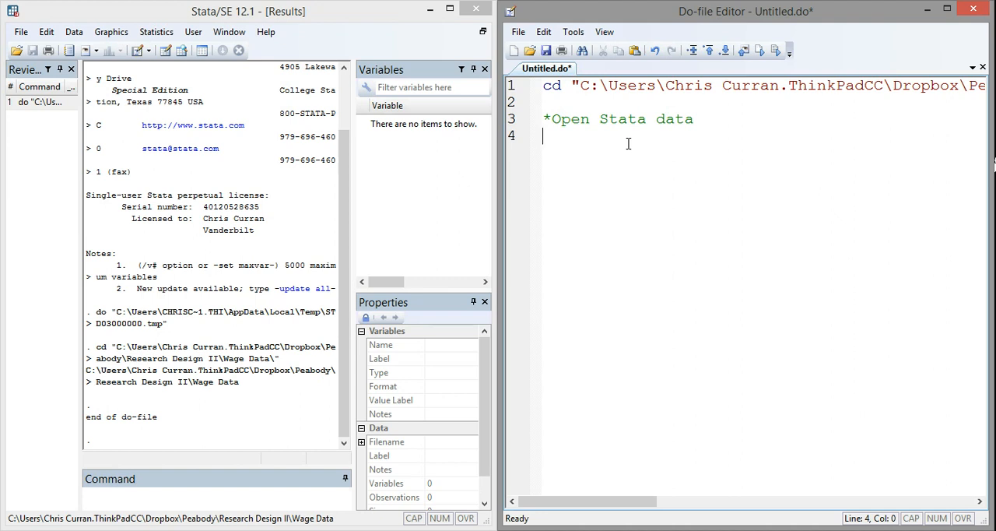
pyautogui.write('use')
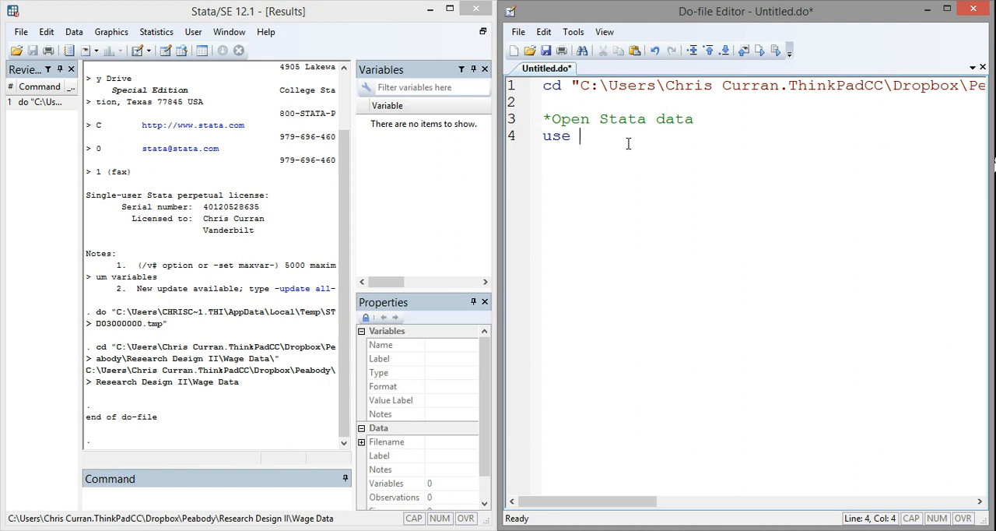
pyautogui.write('"Wage')
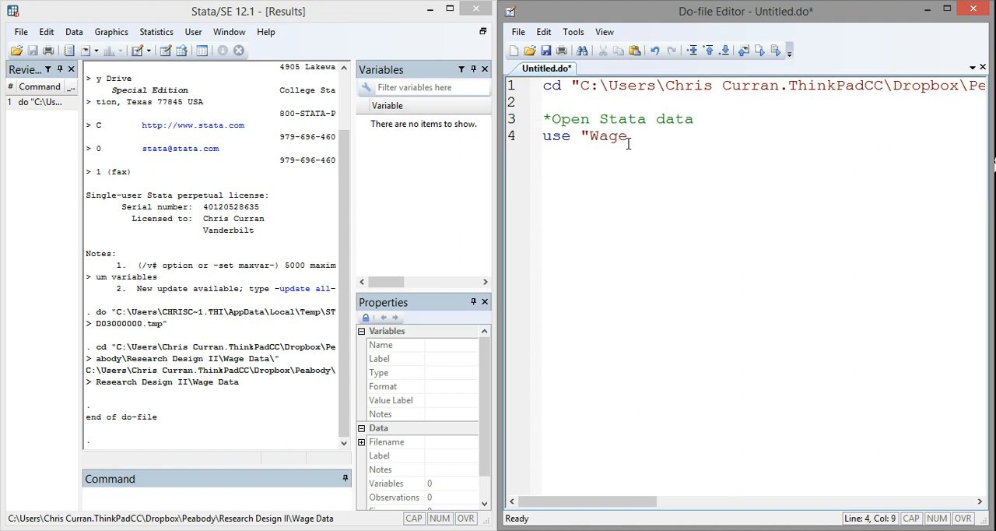
pyautogui.write('.dta')
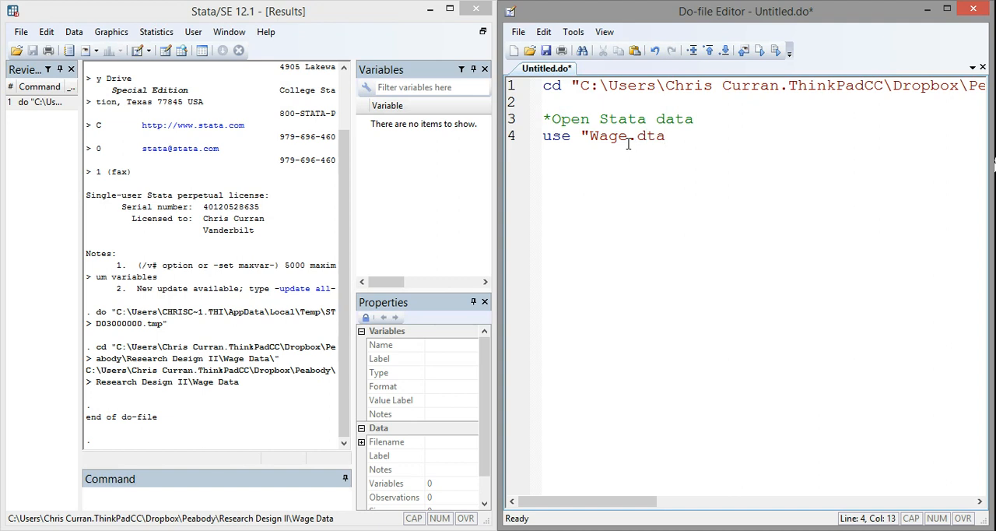
pyautogui.write('", "')
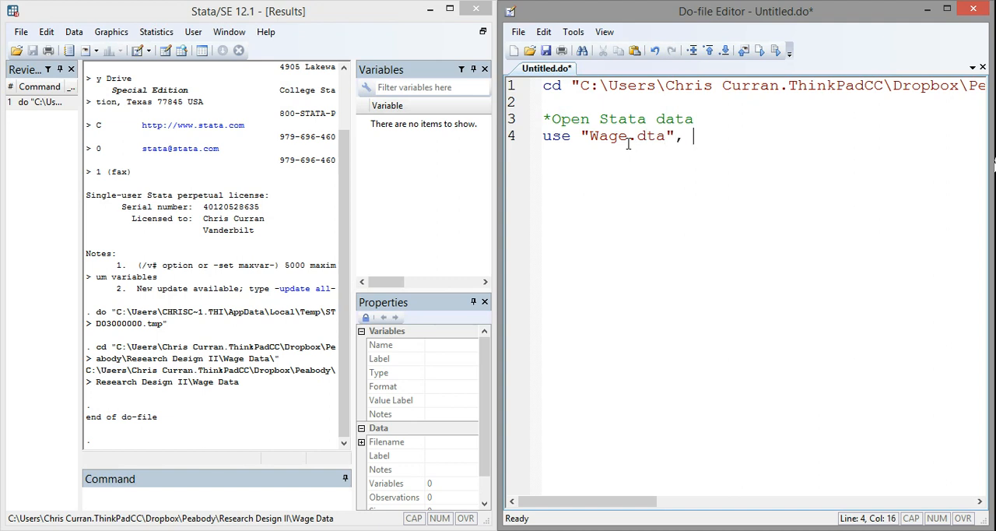
pyautogui.write('clear')
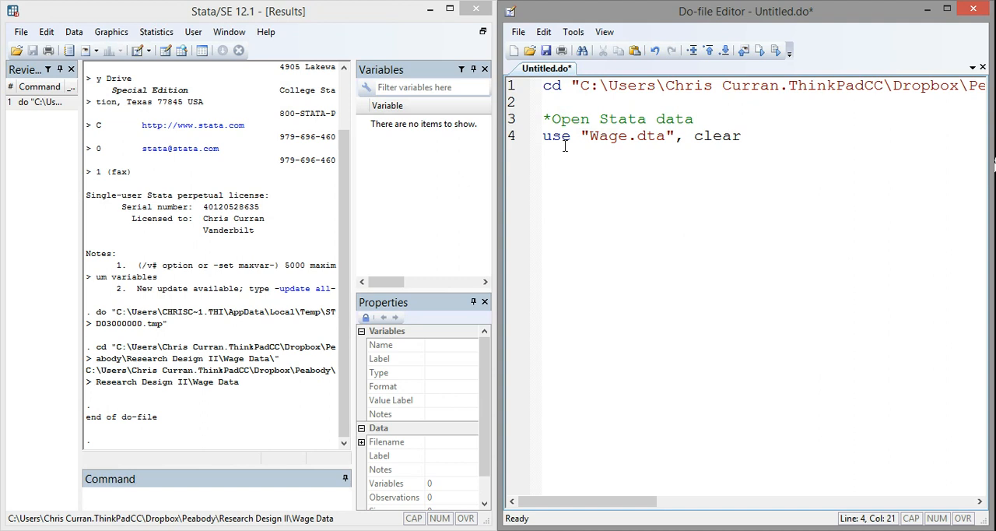
pyautogui.moveTo(720, 148)
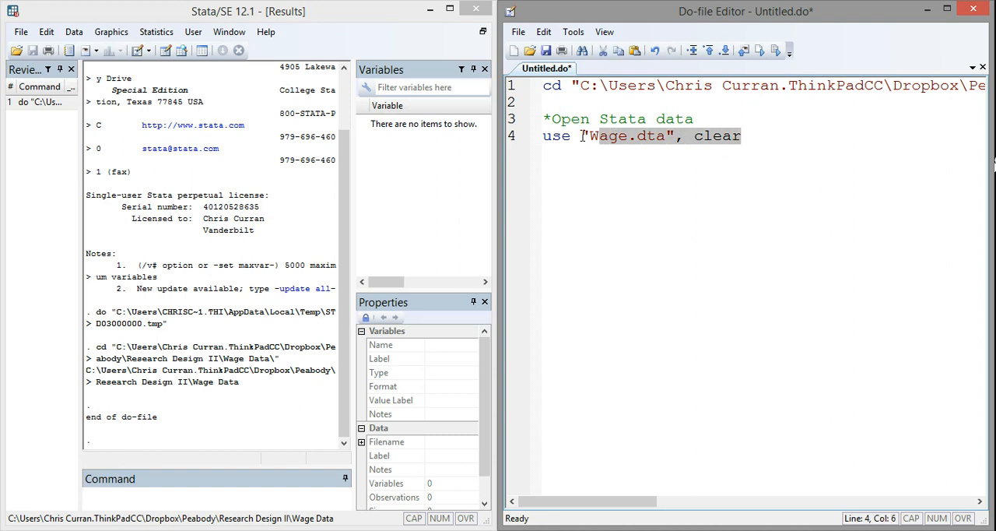
pyautogui.moveTo(775, 50)
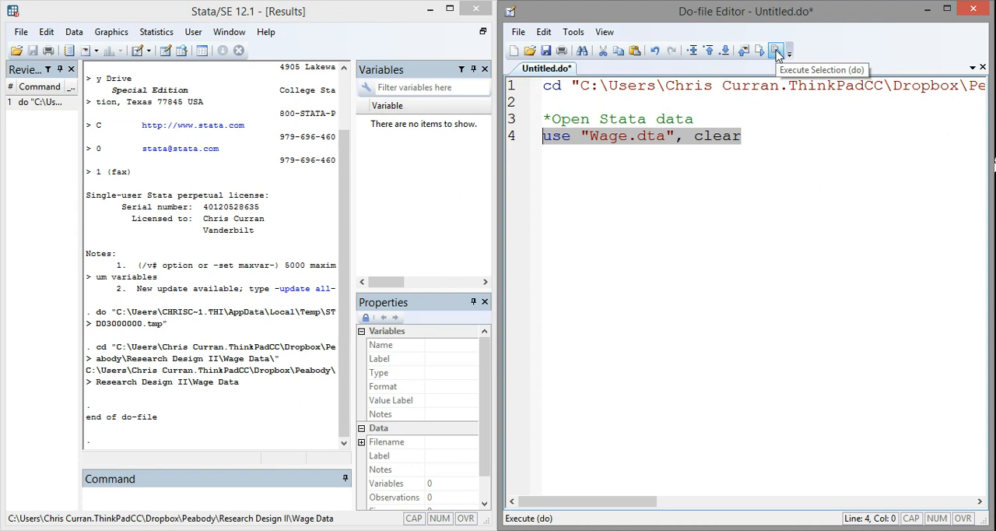
# Run the use line to load Wage.dta and scroll through its 25 variables.
pyautogui.click(775, 49)
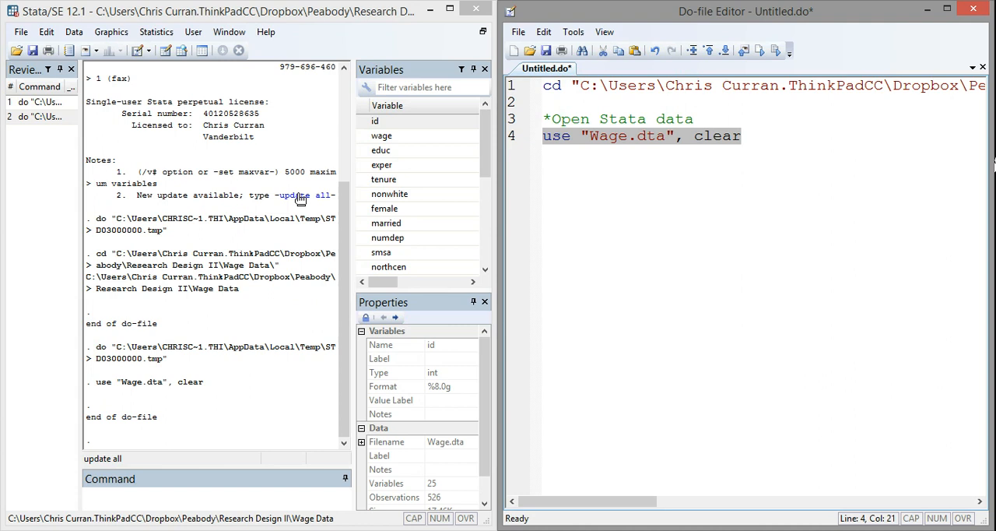
pyautogui.moveTo(240, 298)
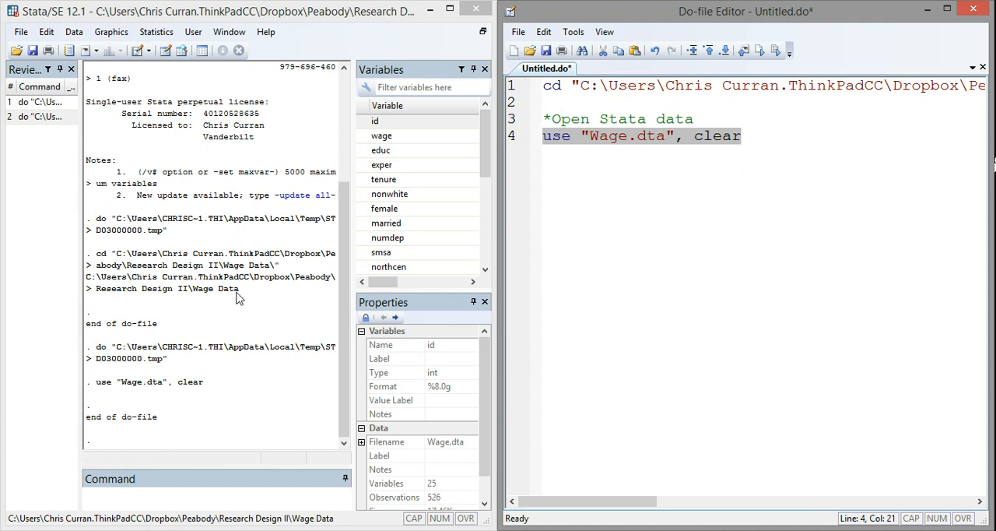
pyautogui.moveTo(300, 321)
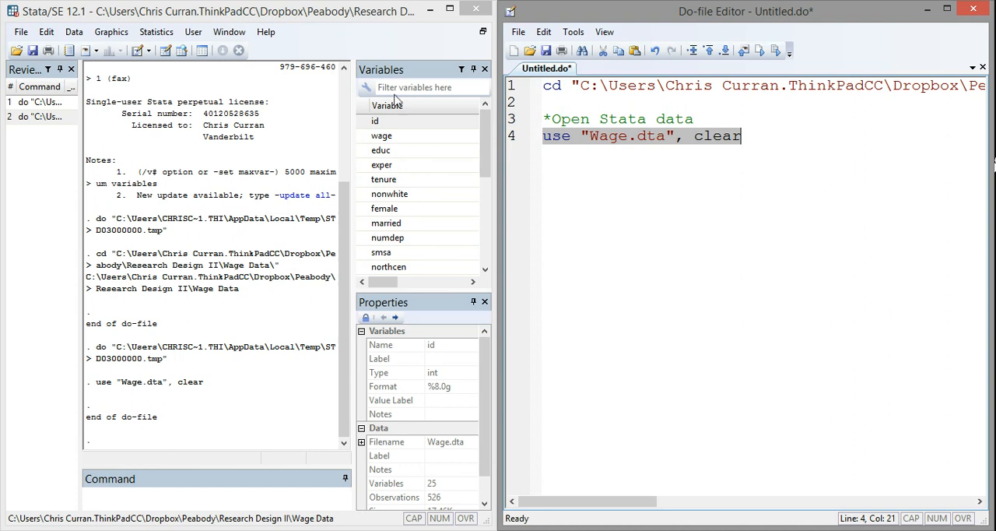
pyautogui.moveTo(482, 150)
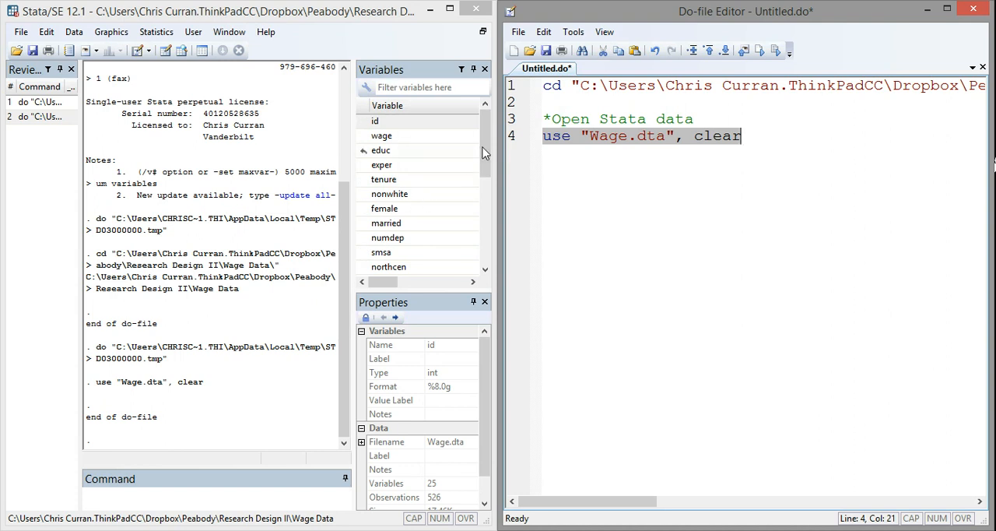
pyautogui.scroll(-3)
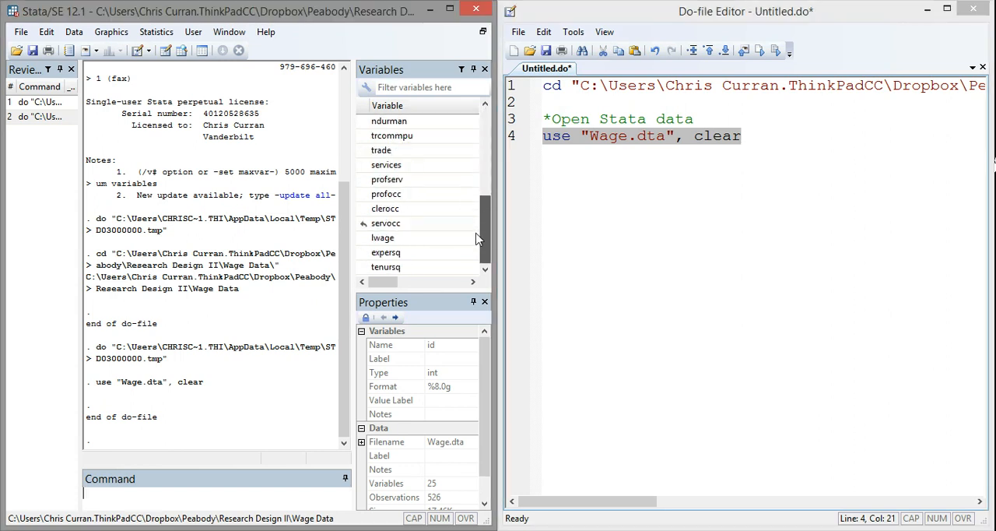
pyautogui.scroll(3)
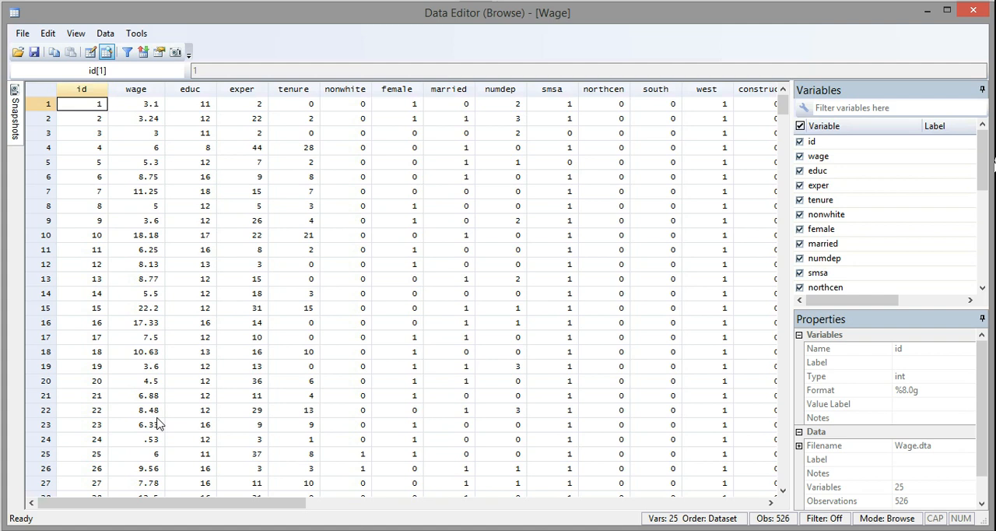
pyautogui.moveTo(140, 195)
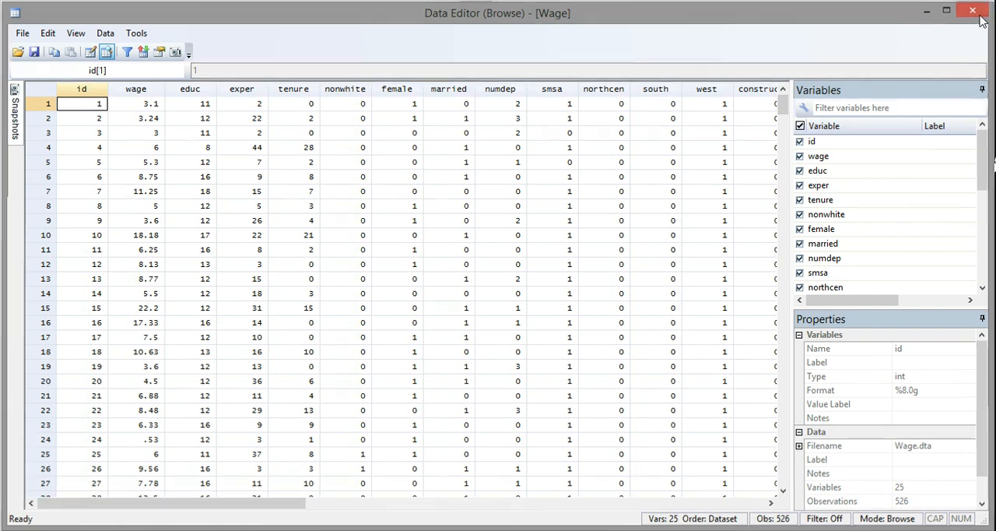
pyautogui.click(972, 10)
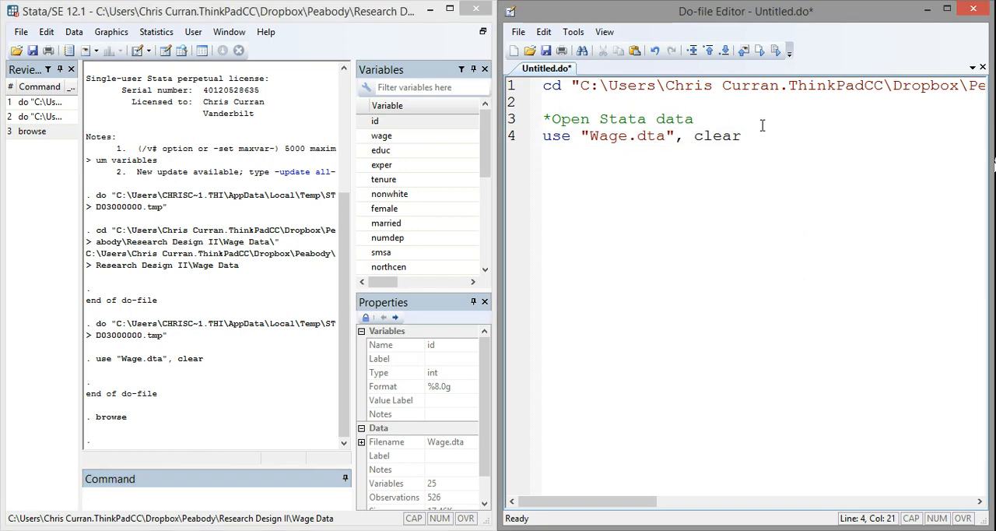
# Add the comment "*Open CSV data" below the use command.
pyautogui.press('Return')
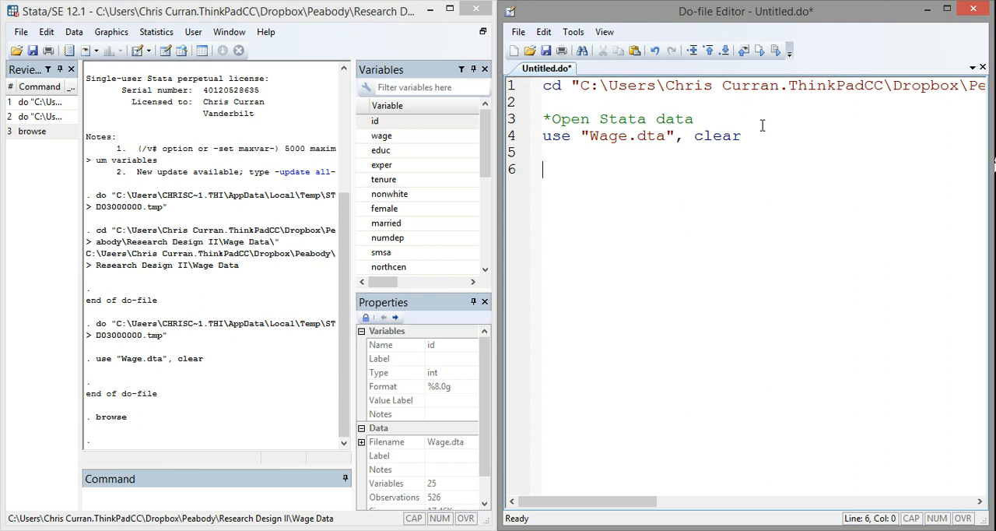
pyautogui.write('*')
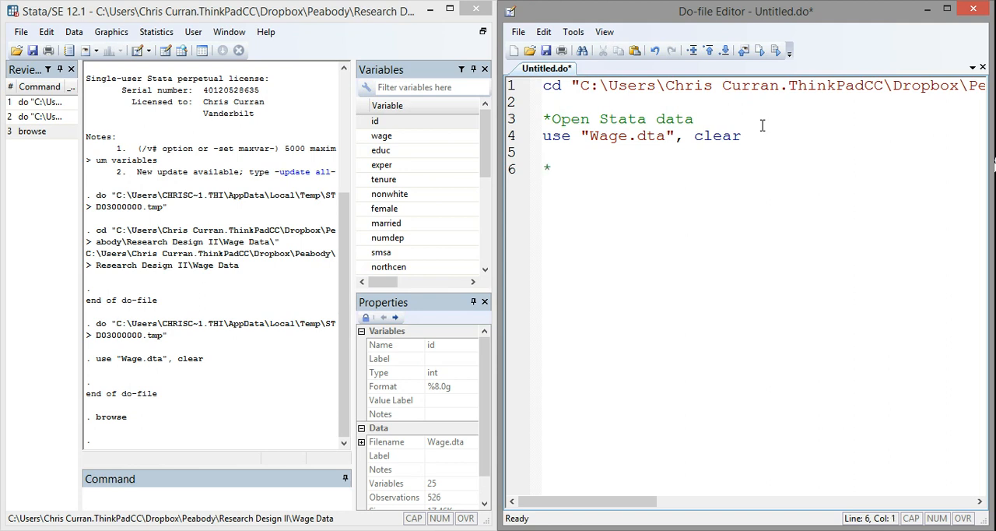
pyautogui.write('Open CSV')
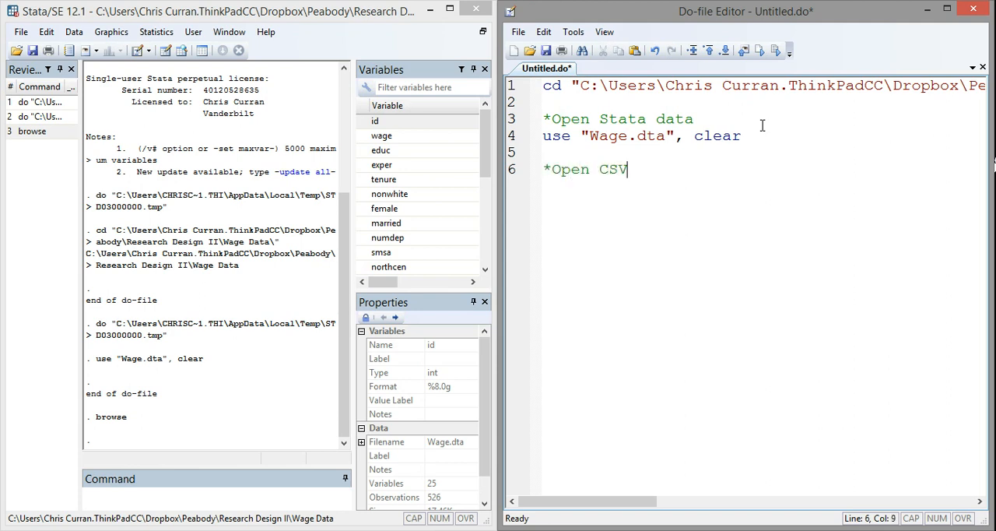
pyautogui.write('d')
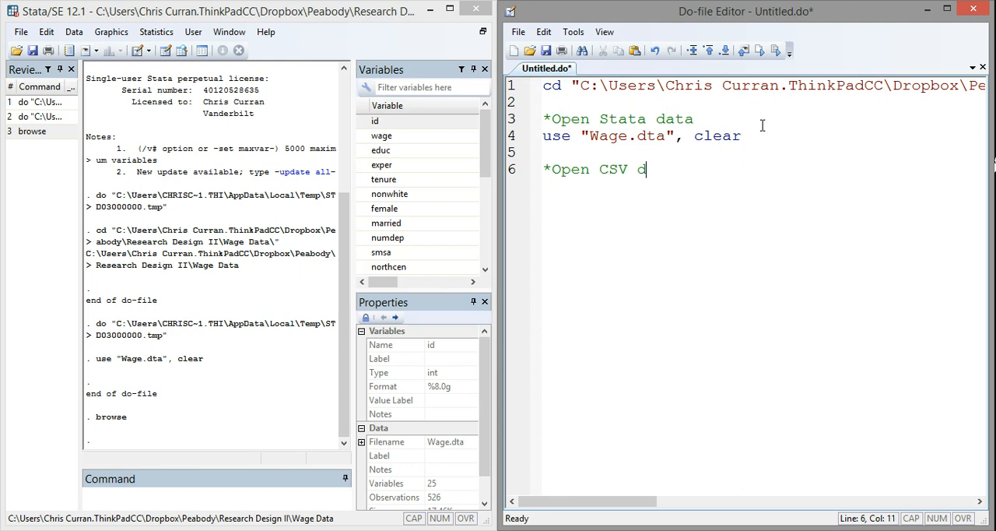
pyautogui.write('ata')
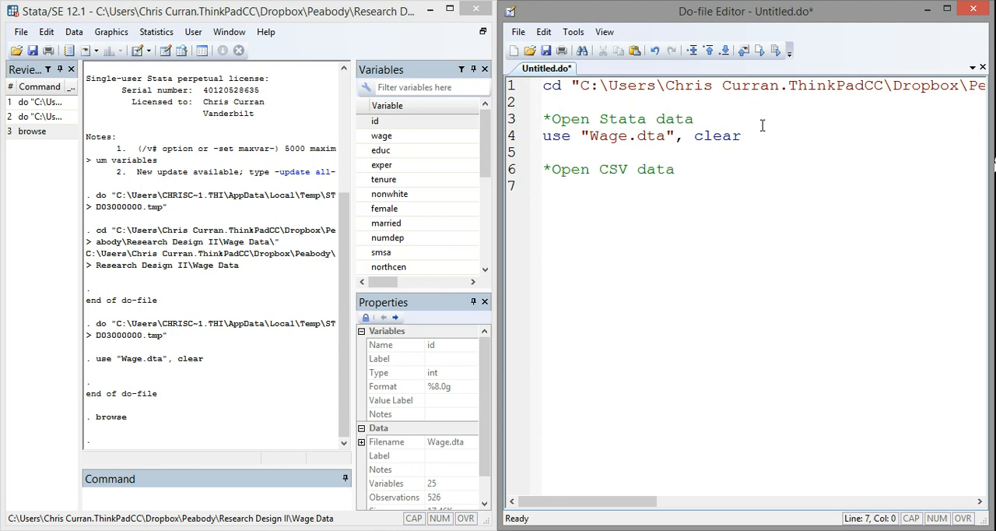
# Write line 7 as insheet using "Wage.csv", clear names.
pyautogui.click(545, 185)
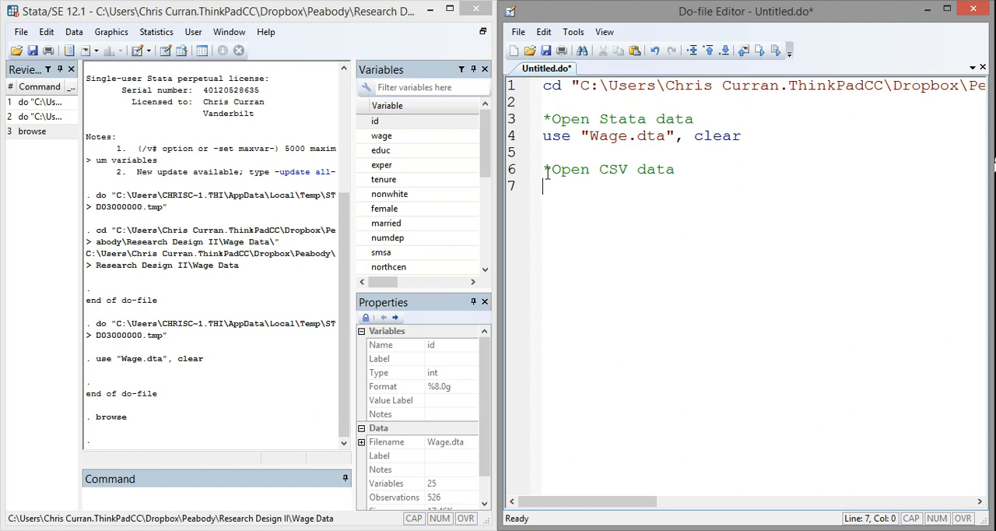
pyautogui.moveTo(643, 189)
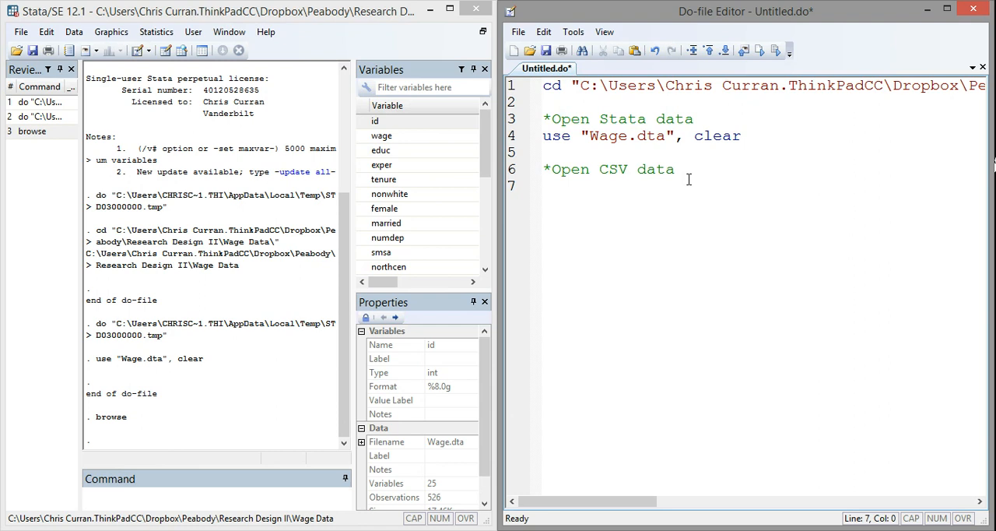
pyautogui.write('insh')
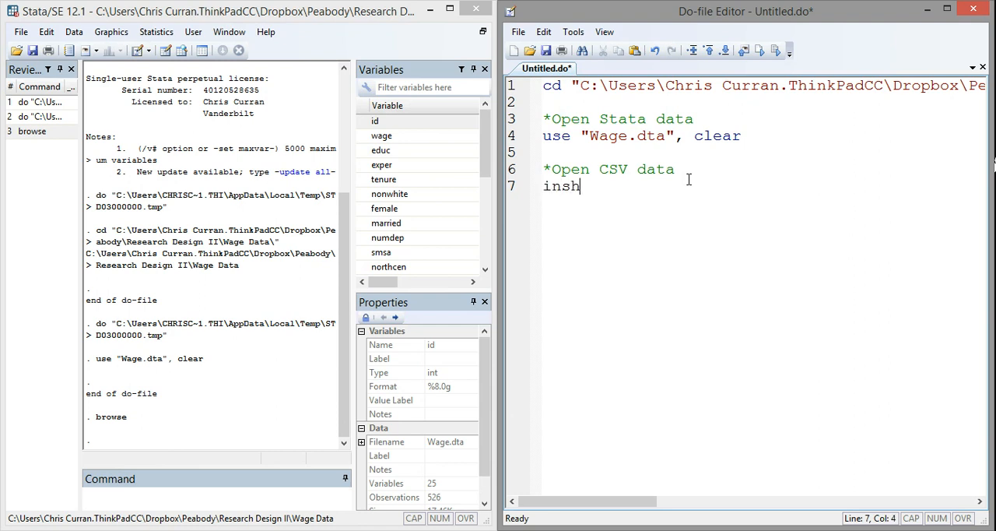
pyautogui.write('eet')
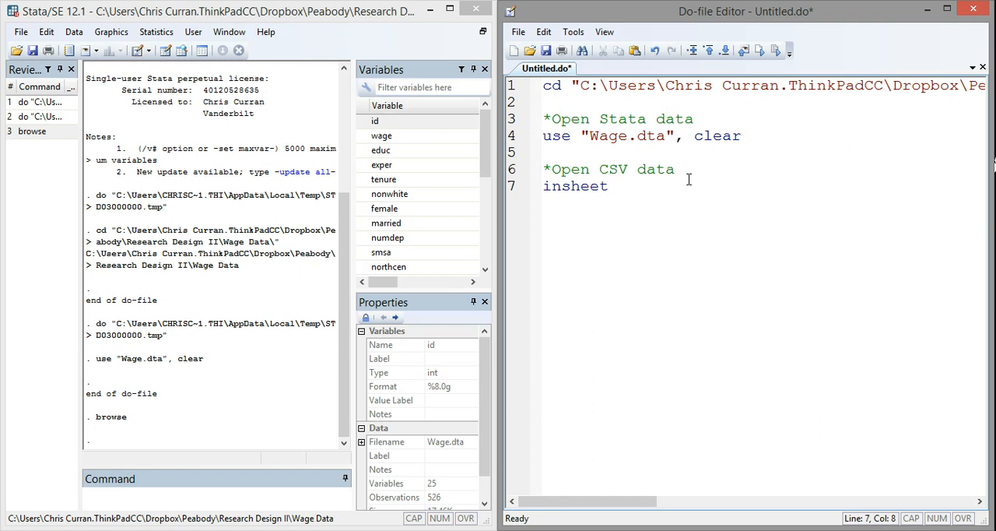
pyautogui.write('using')
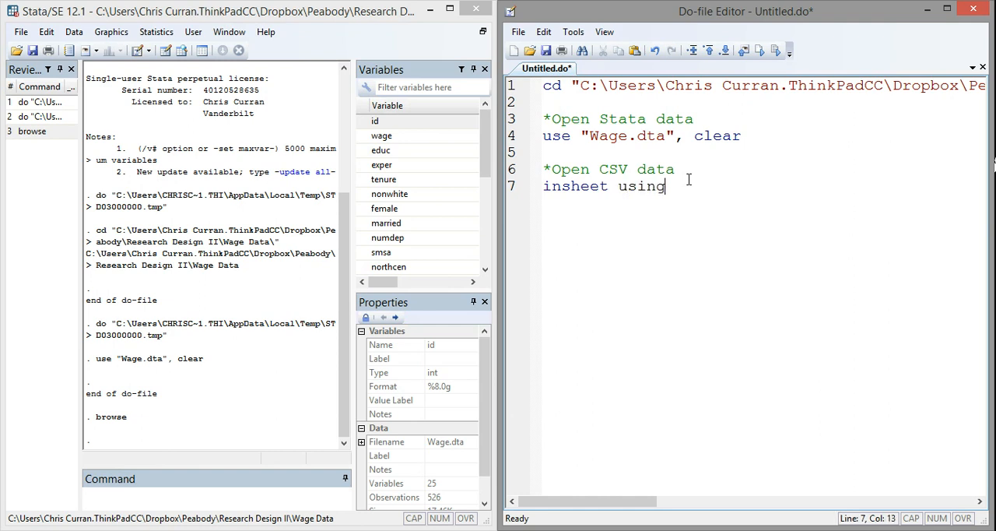
pyautogui.write('"')
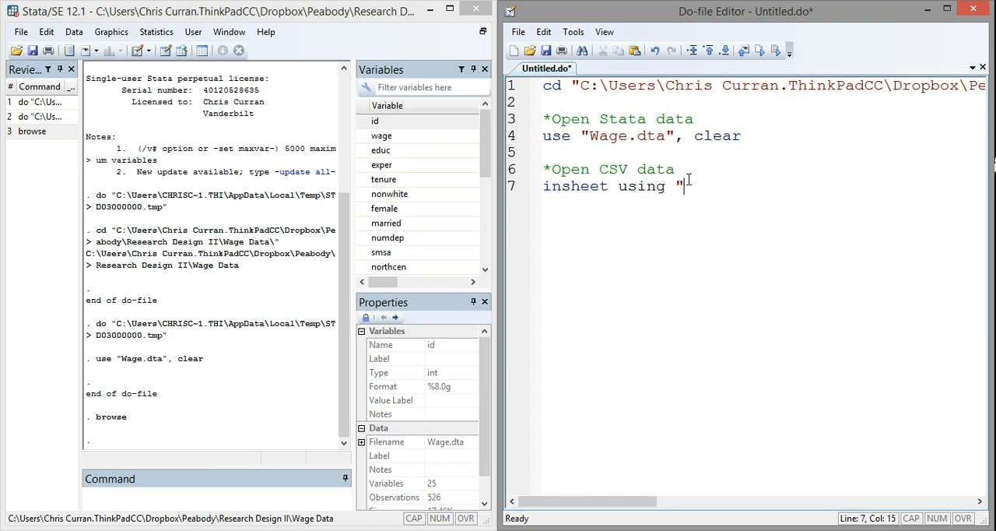
pyautogui.write('Wage.dta')
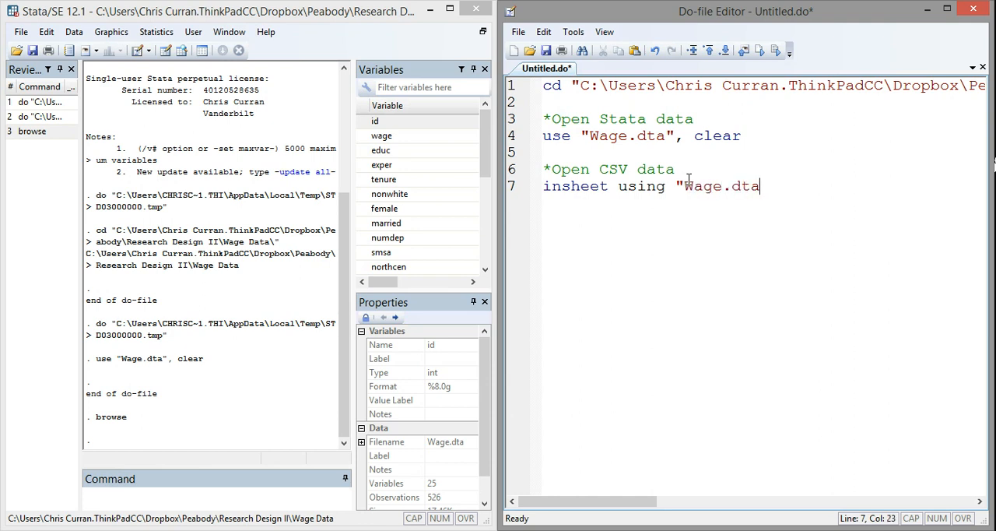
pyautogui.press('BackSpace')
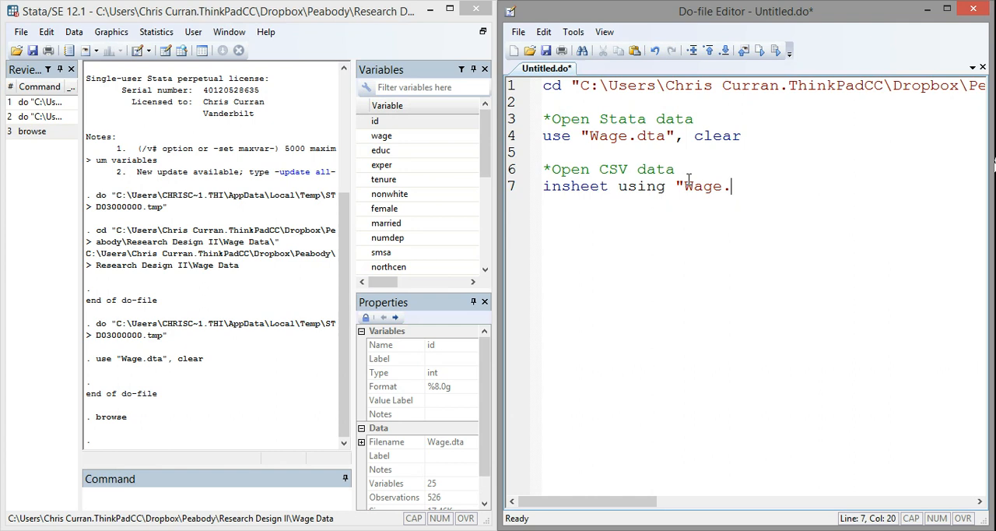
pyautogui.write('csv')
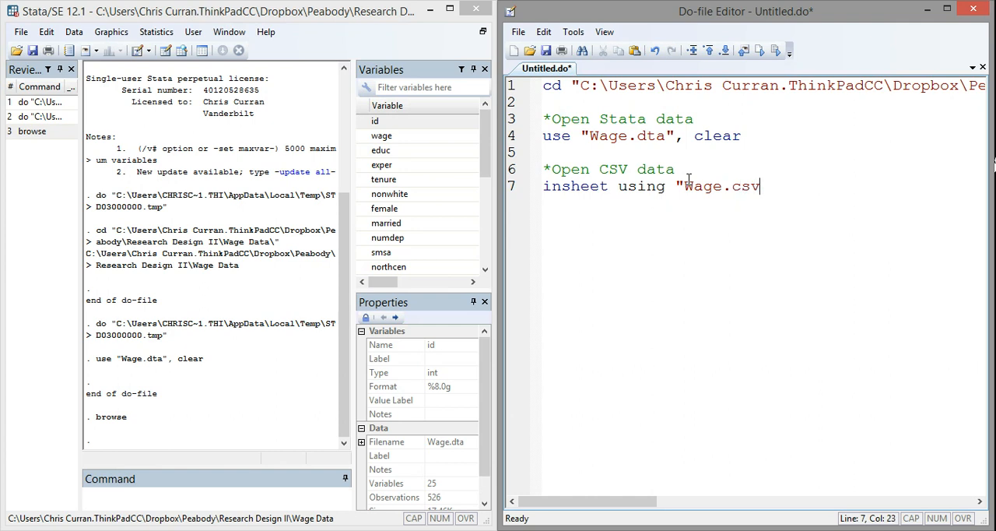
pyautogui.write('"')
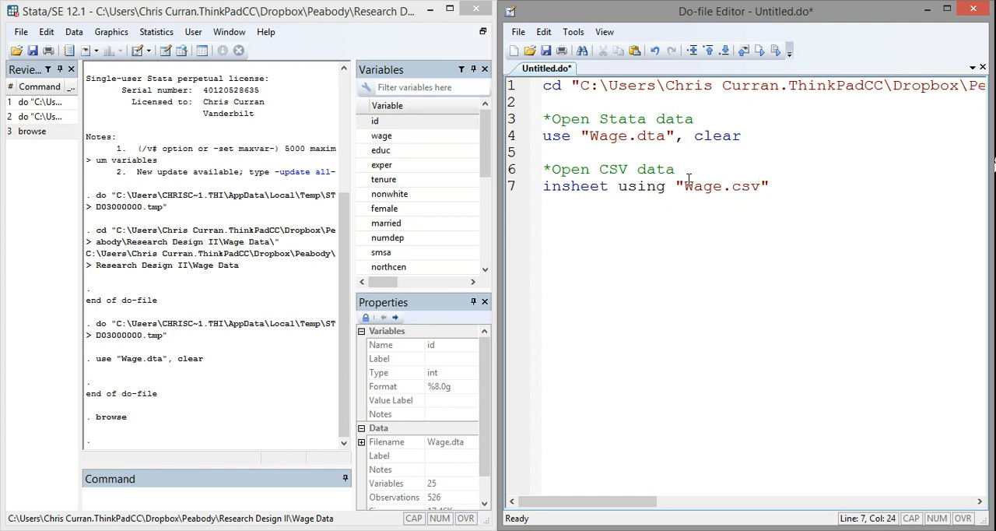
pyautogui.write(', clear')
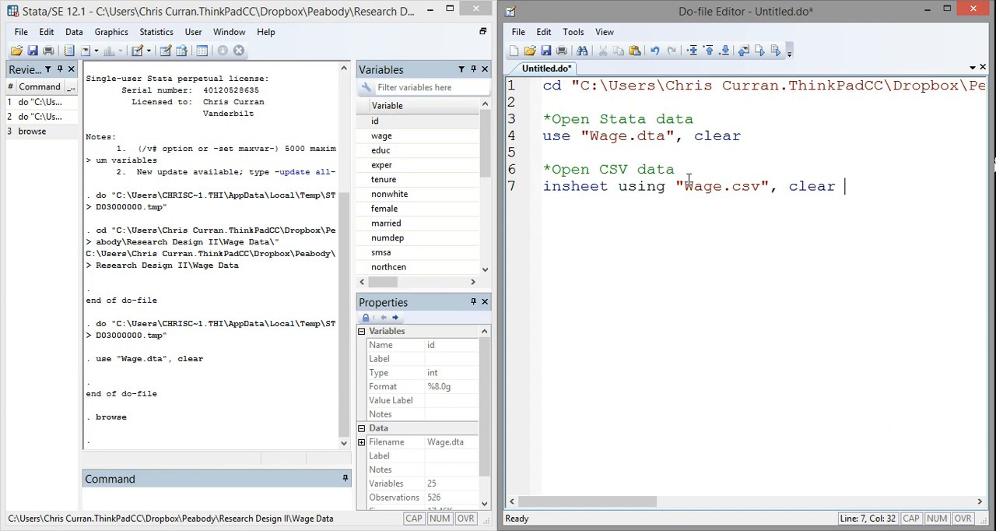
pyautogui.write('names')
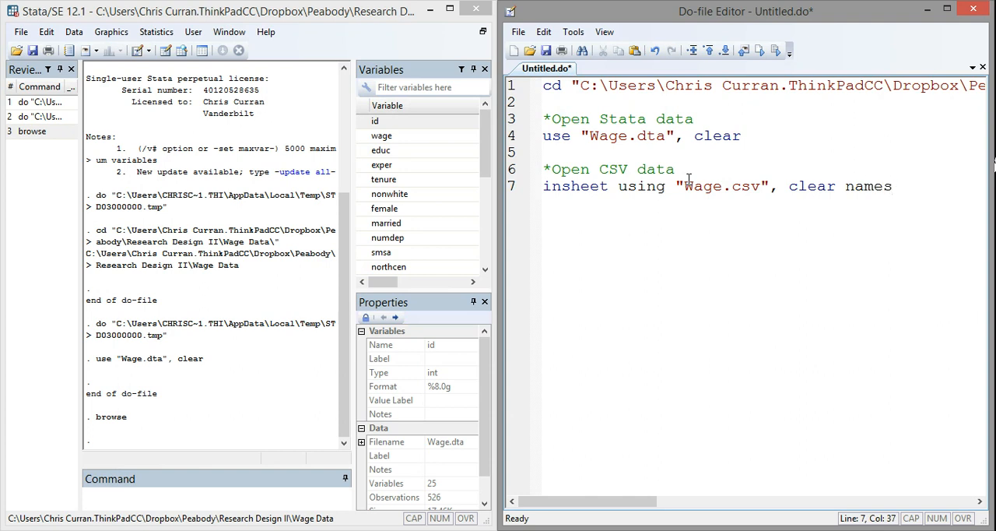
# Select the insheet command line.
pyautogui.doubleClick(870, 186)
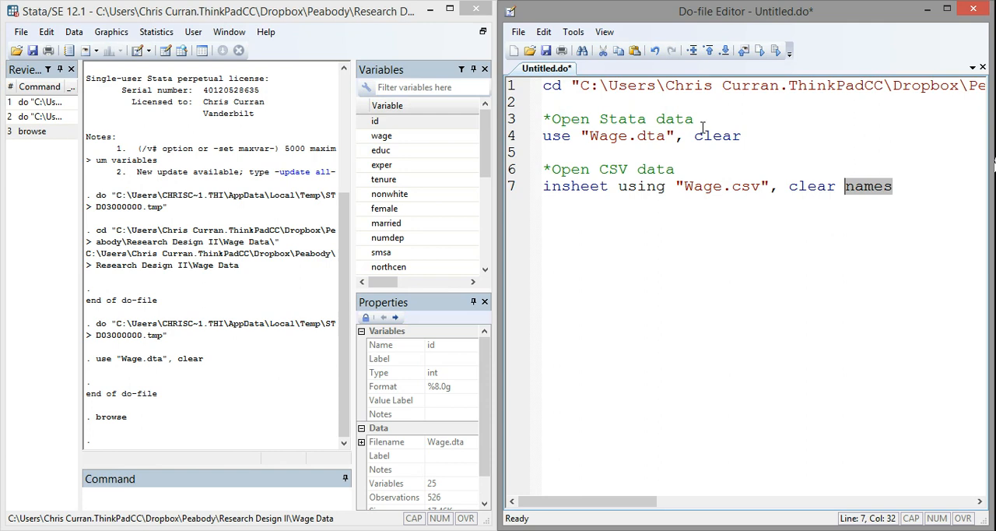
pyautogui.click(893, 186)
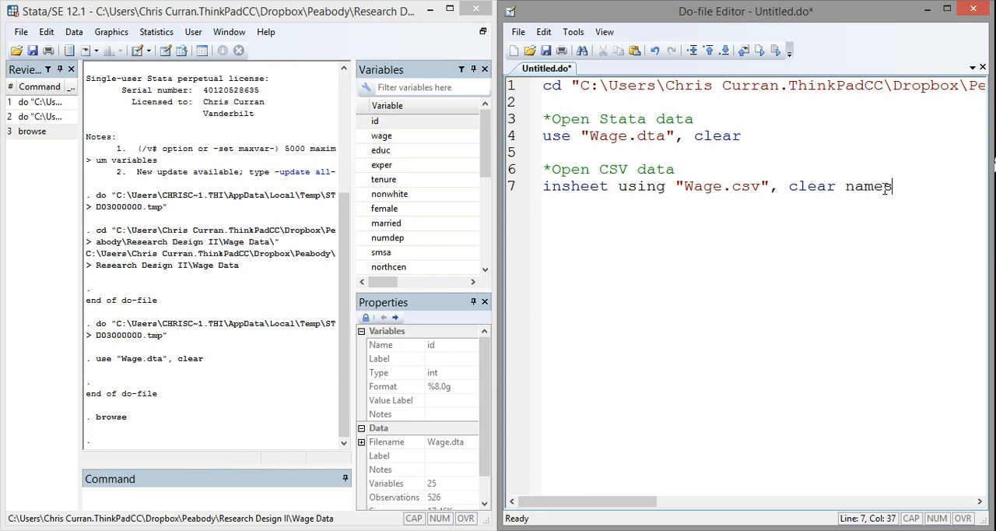
pyautogui.doubleClick(868, 186)
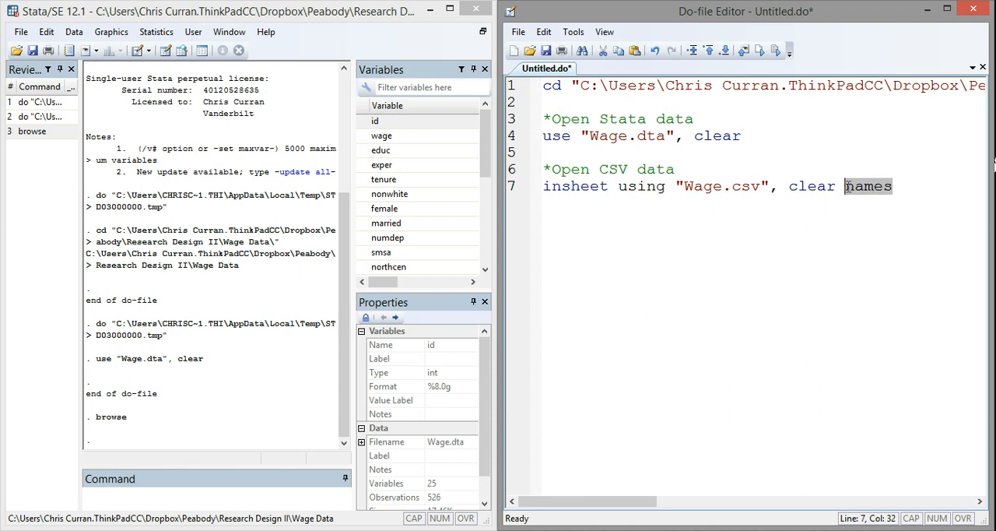
pyautogui.click(893, 186)
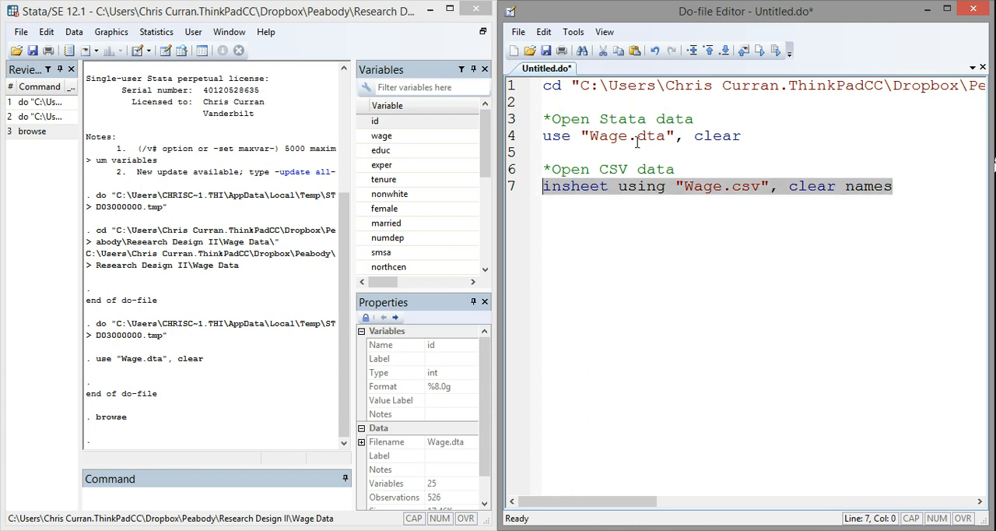
pyautogui.moveTo(775, 50)
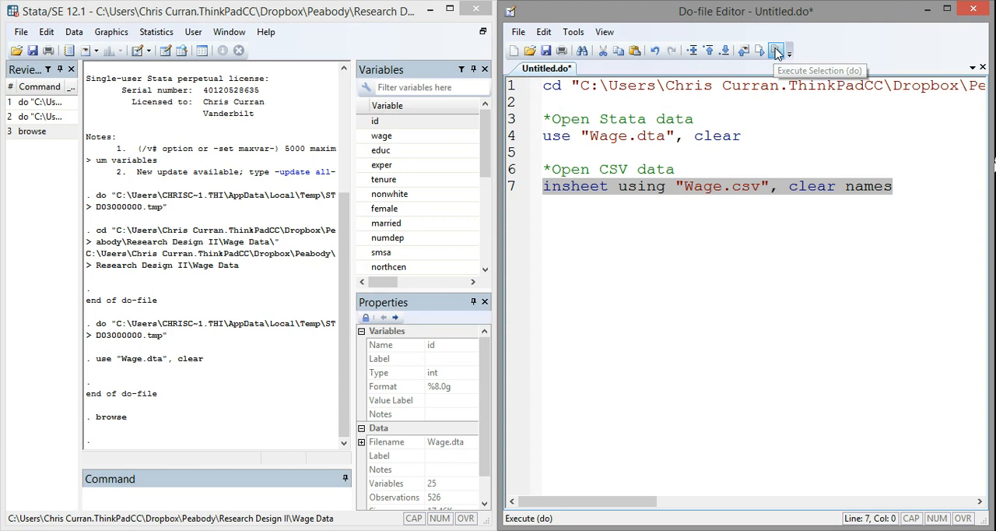
# Run the insheet line to load Wage.csv, browse the data, then close the Data Editor.
pyautogui.click(775, 50)
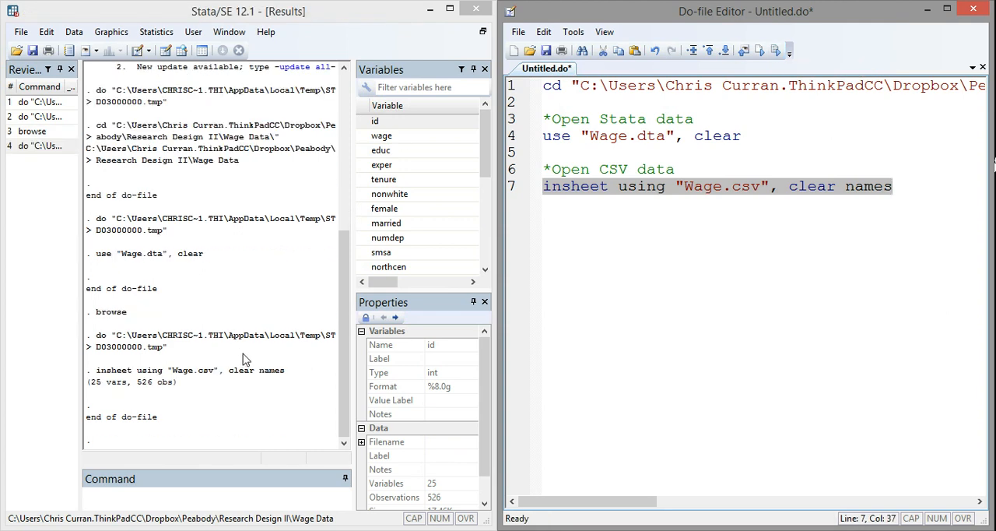
pyautogui.moveTo(111, 378)
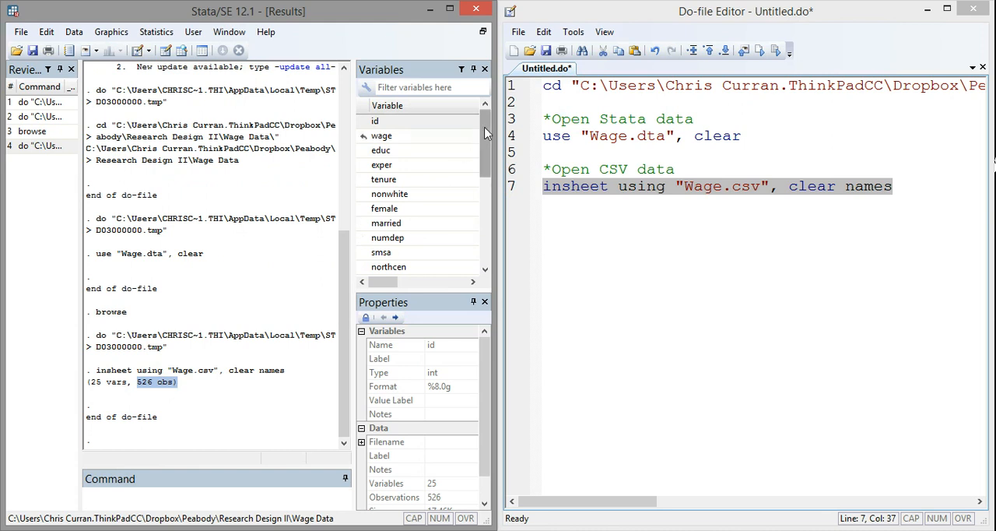
pyautogui.scroll(-3)
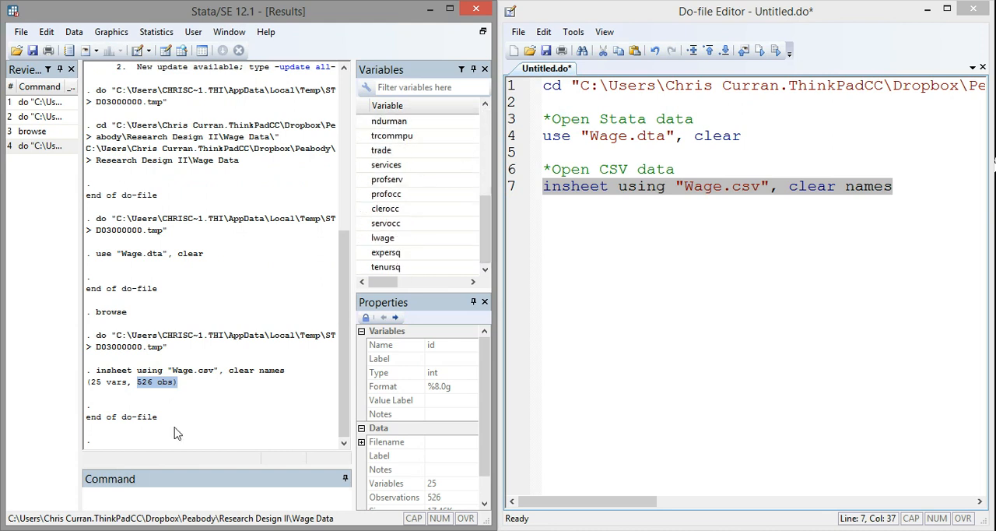
pyautogui.write('brow')
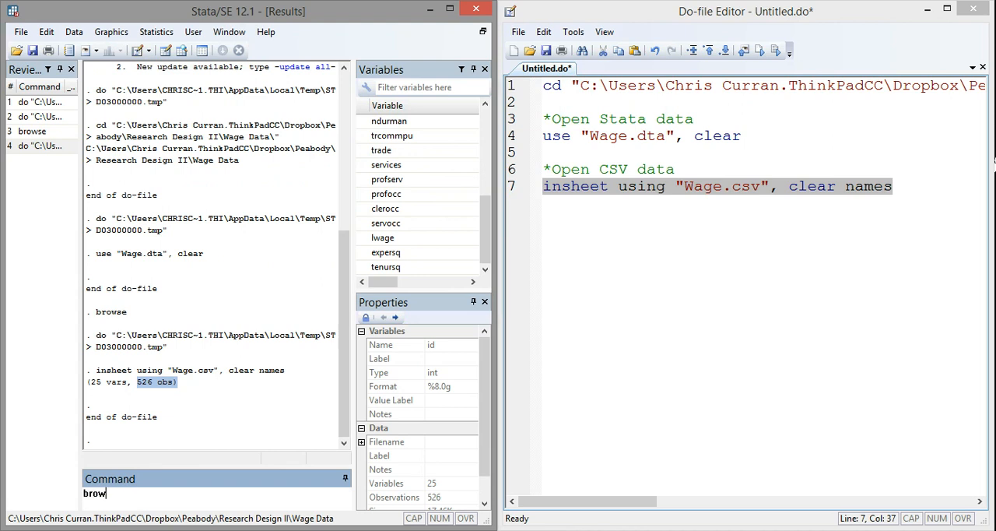
pyautogui.press('Return')
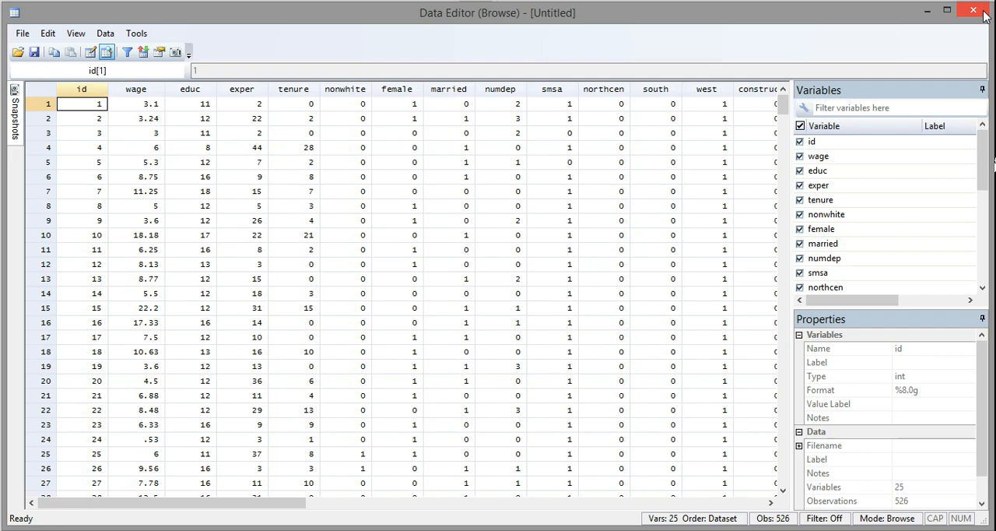
pyautogui.click(972, 10)
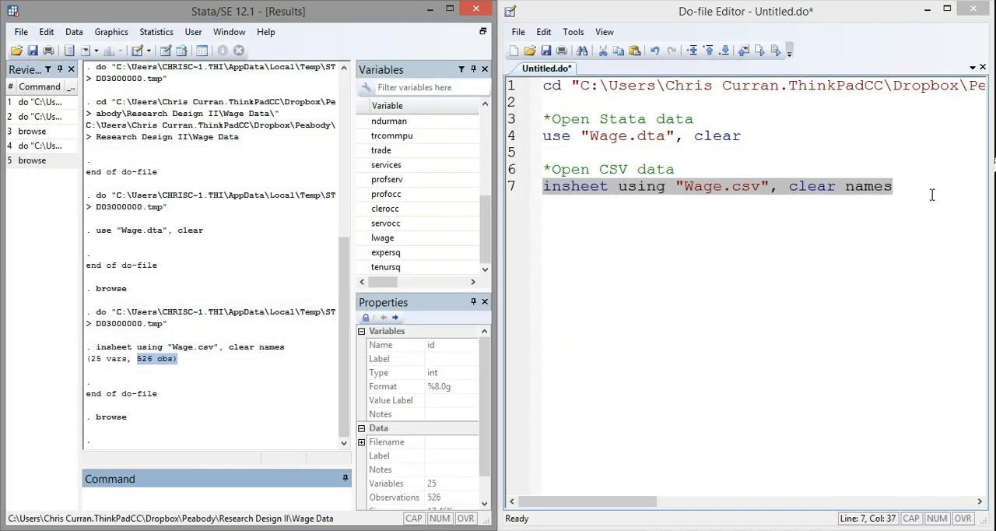
# Add an '*Open Excel data' comment line below the insheet command.
pyautogui.press('Return')
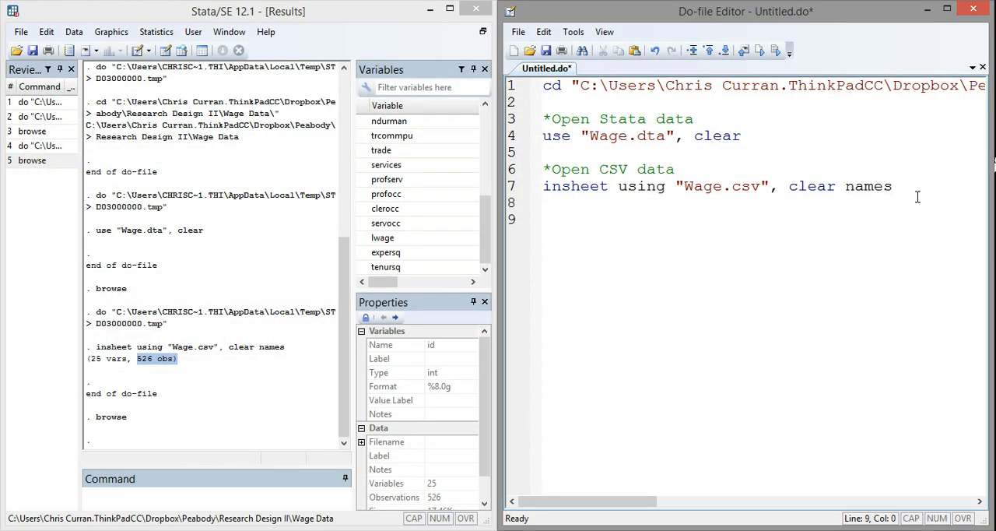
pyautogui.write('*')
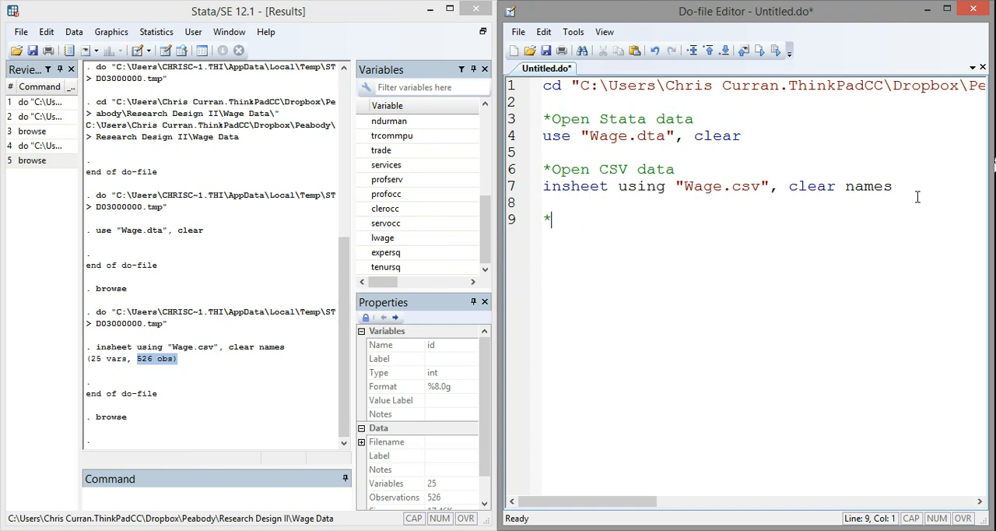
pyautogui.write('Open')
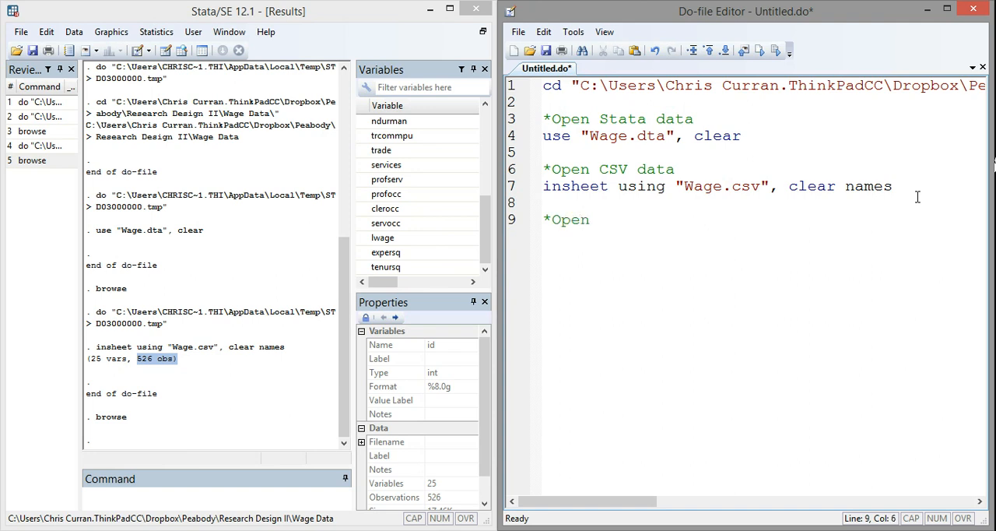
pyautogui.write('Exce')
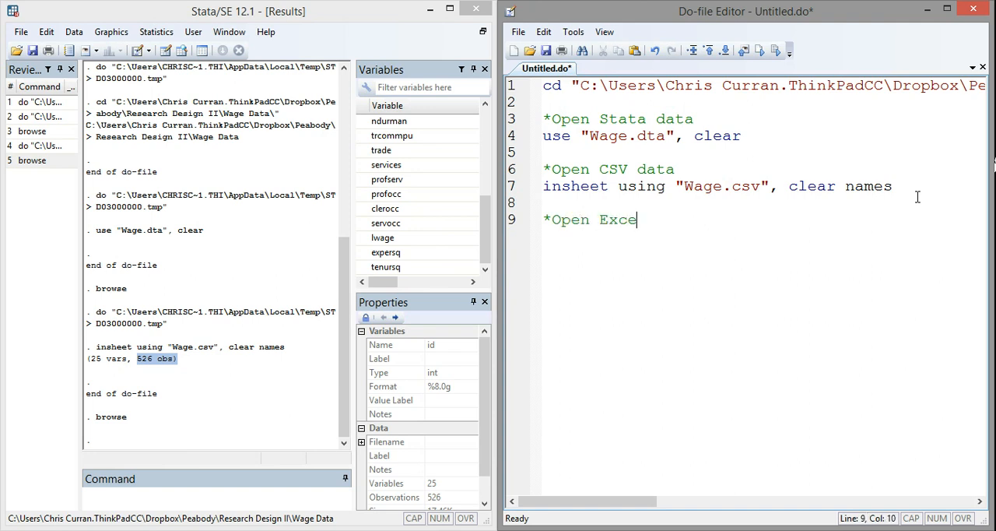
pyautogui.write('l')
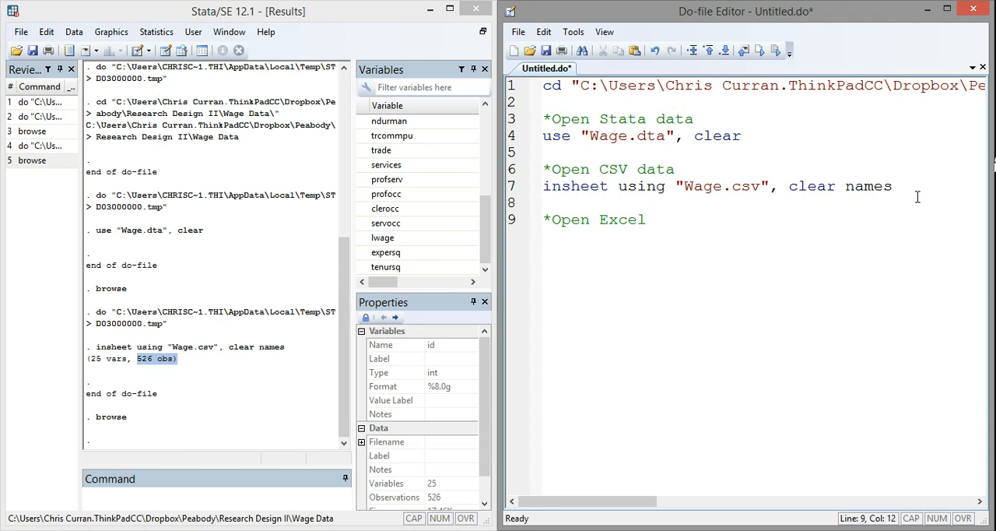
pyautogui.write('data')
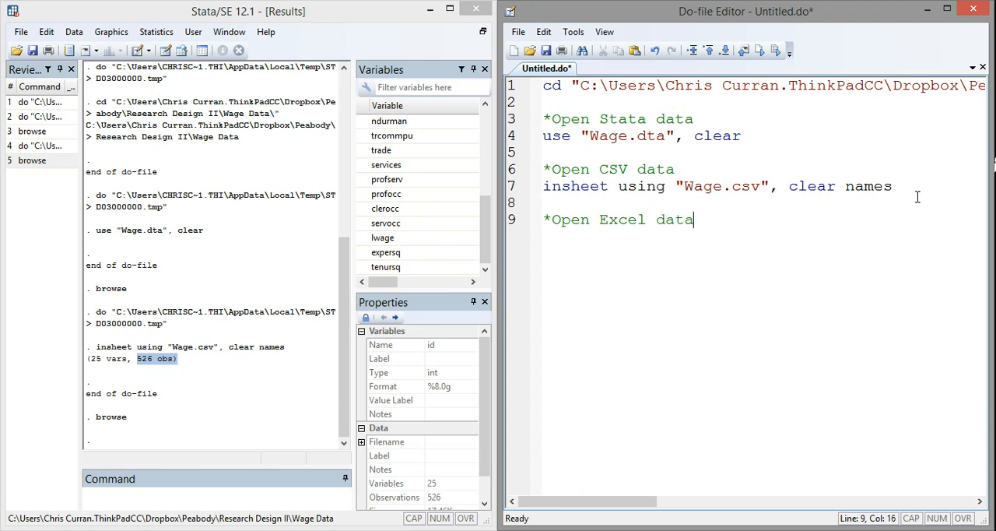
pyautogui.press('Return')
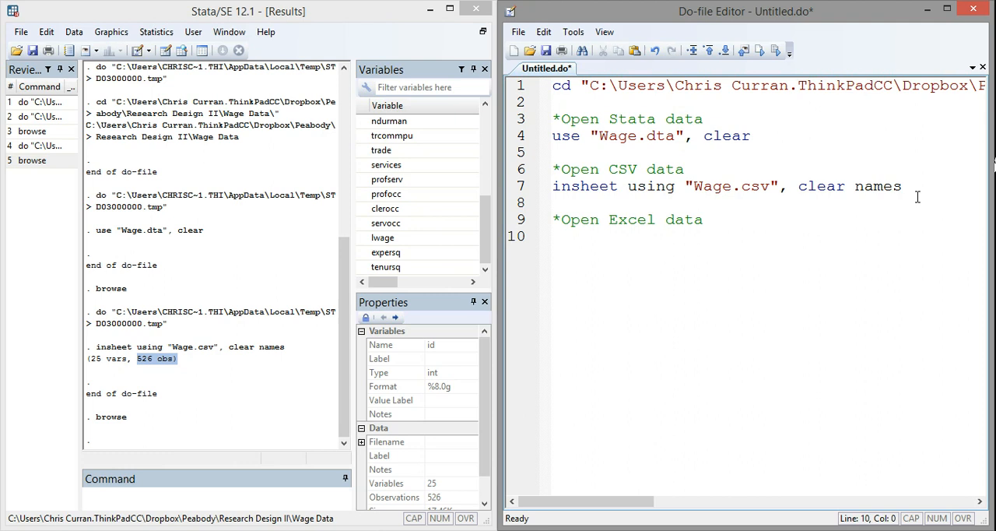
# Write import excel "Wage.xls", clear firstrow on line 10.
pyautogui.click(552, 237)
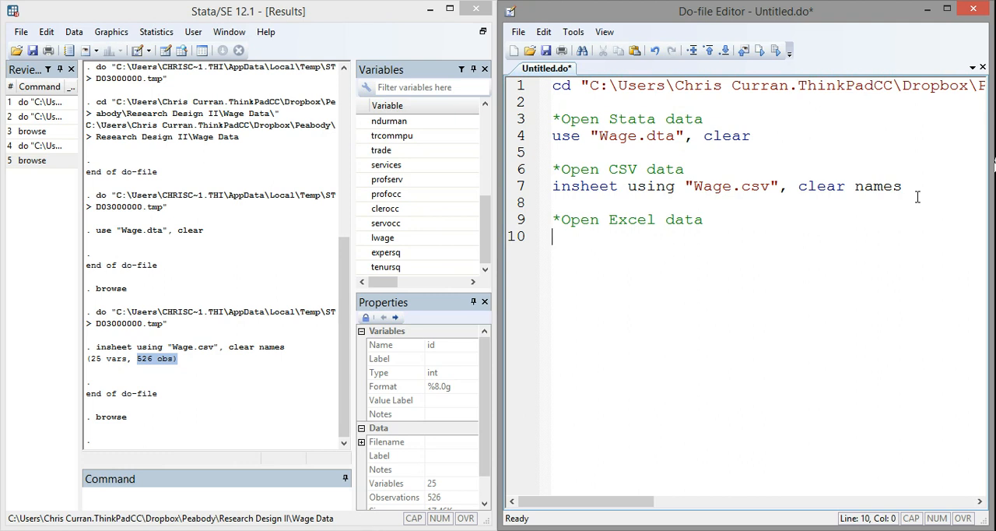
pyautogui.write('import exce')
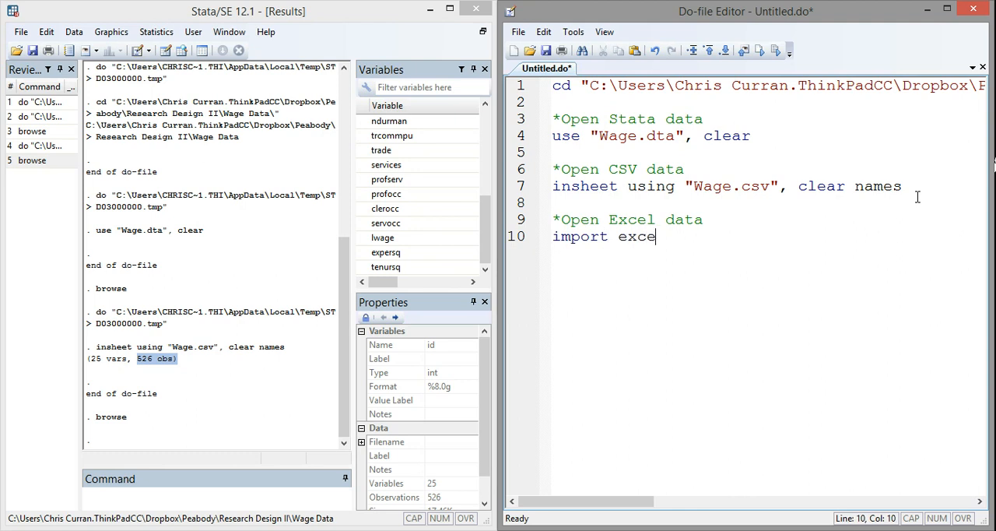
pyautogui.write('l')
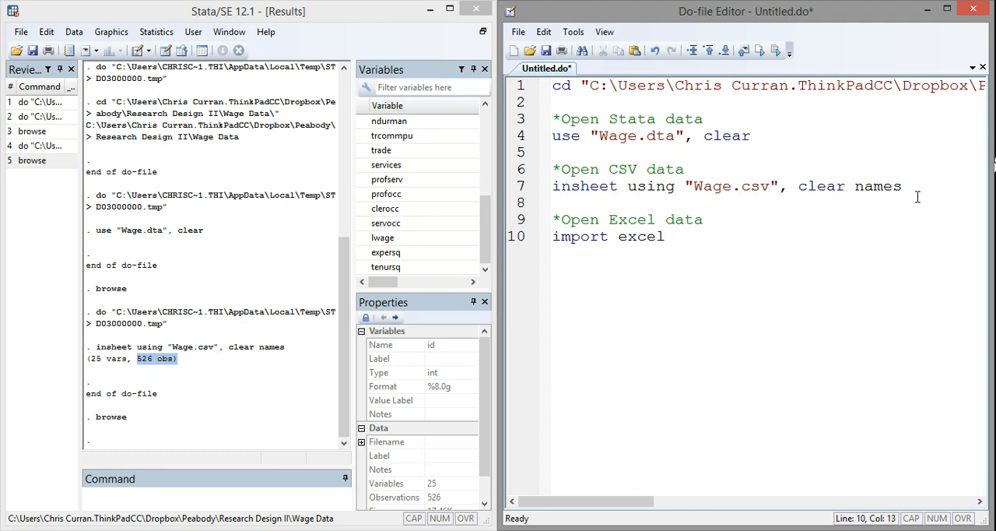
pyautogui.write('"')
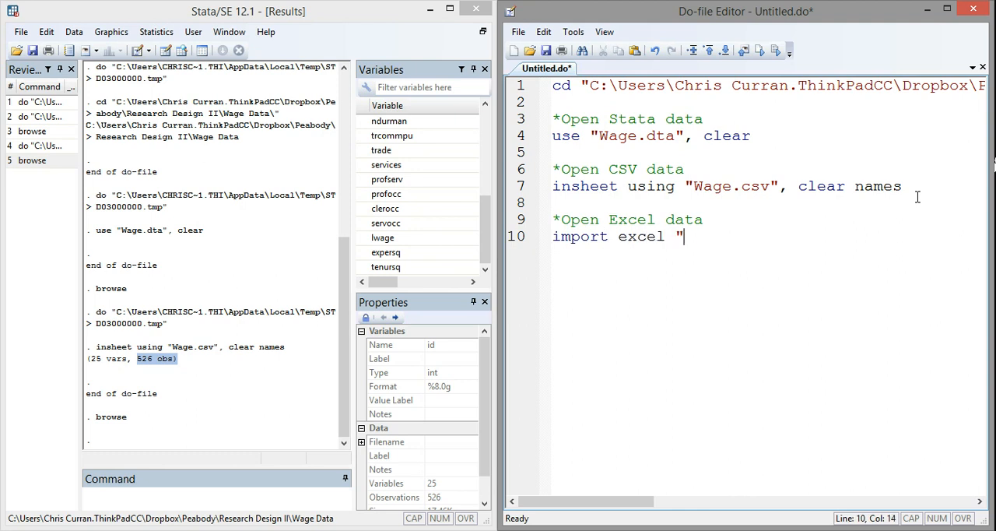
pyautogui.write('Wage.')
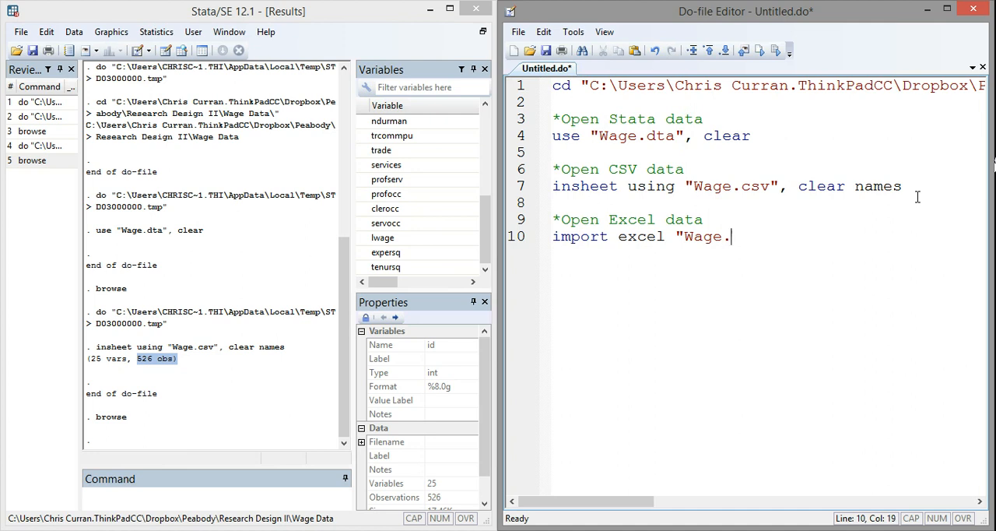
pyautogui.write('xl')
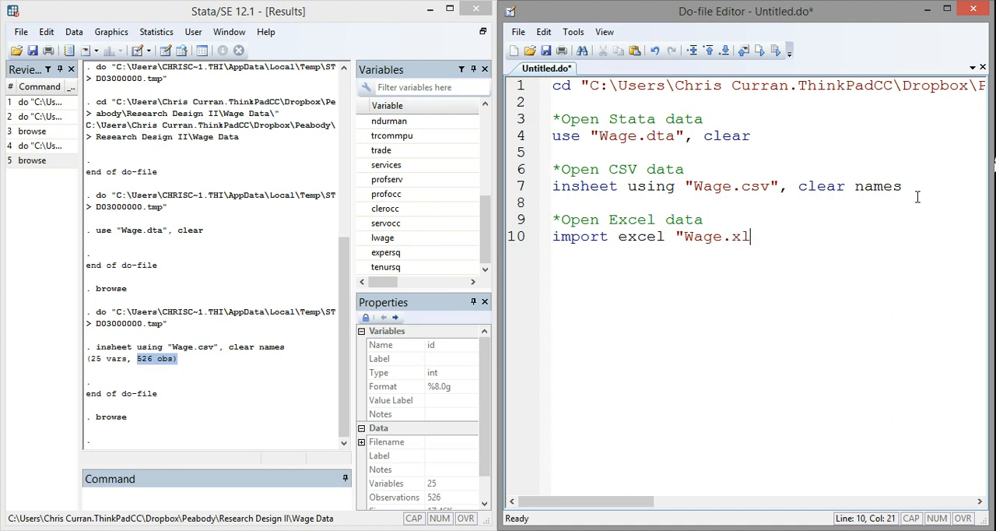
pyautogui.write('s"')
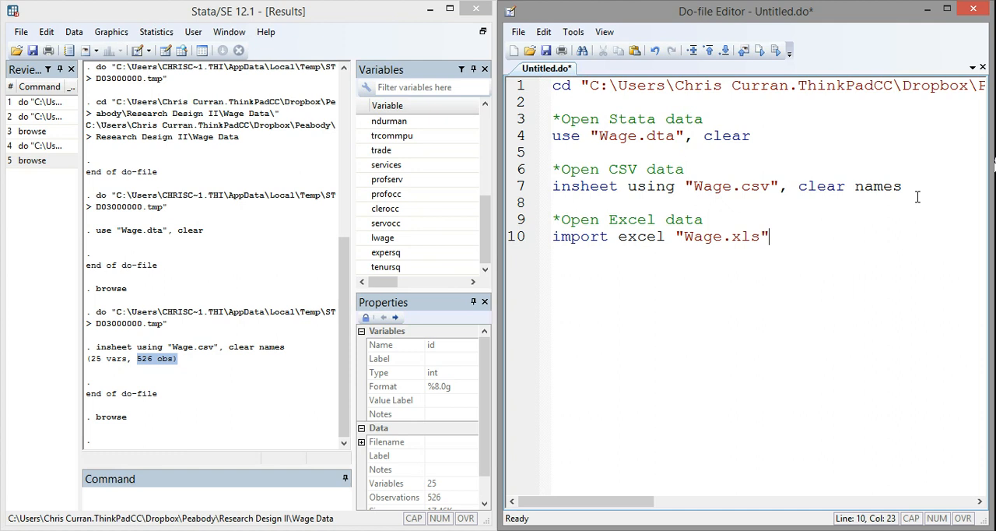
pyautogui.write(', clea')
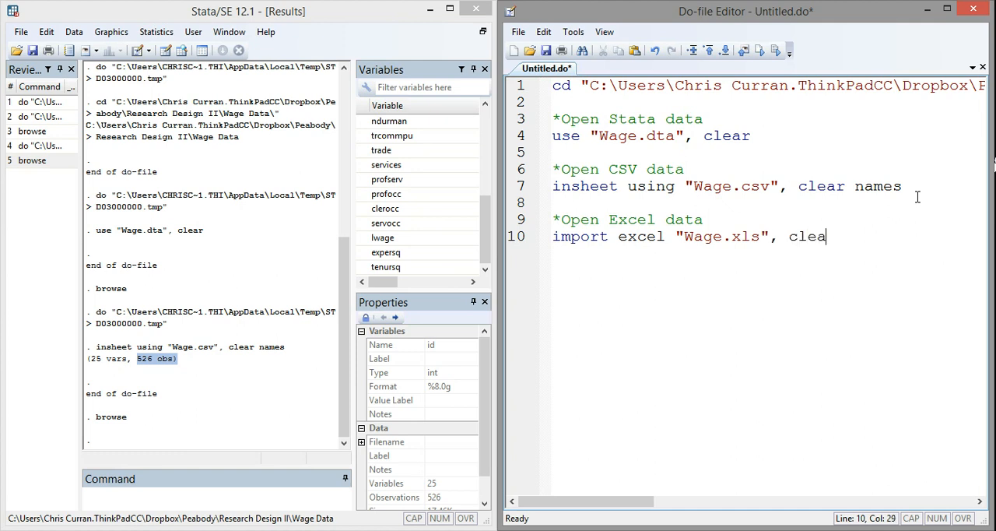
pyautogui.write('r')
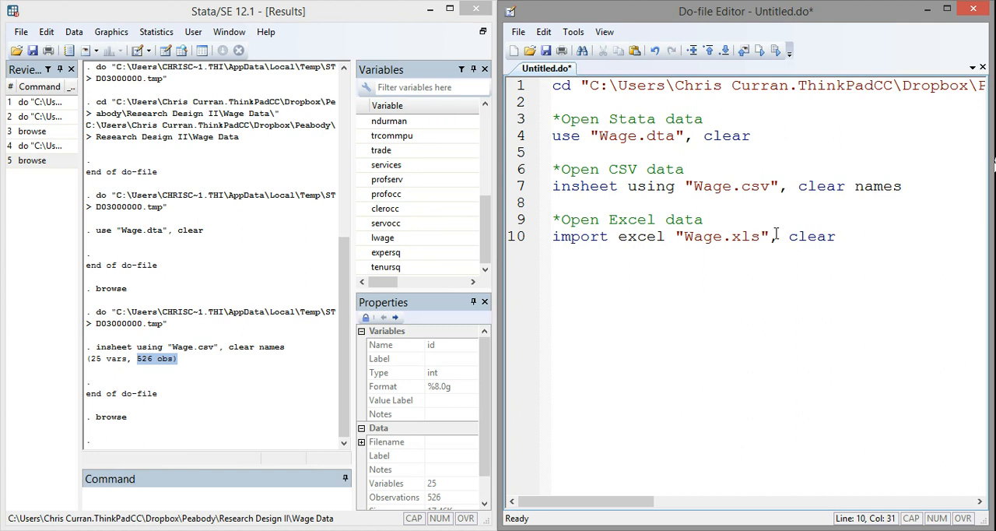
pyautogui.click(845, 236)
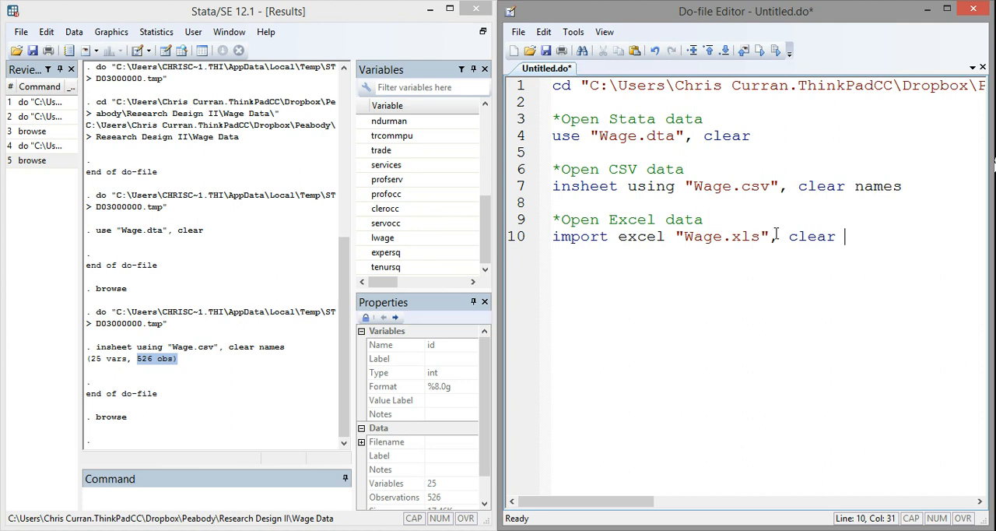
pyautogui.write('fi')
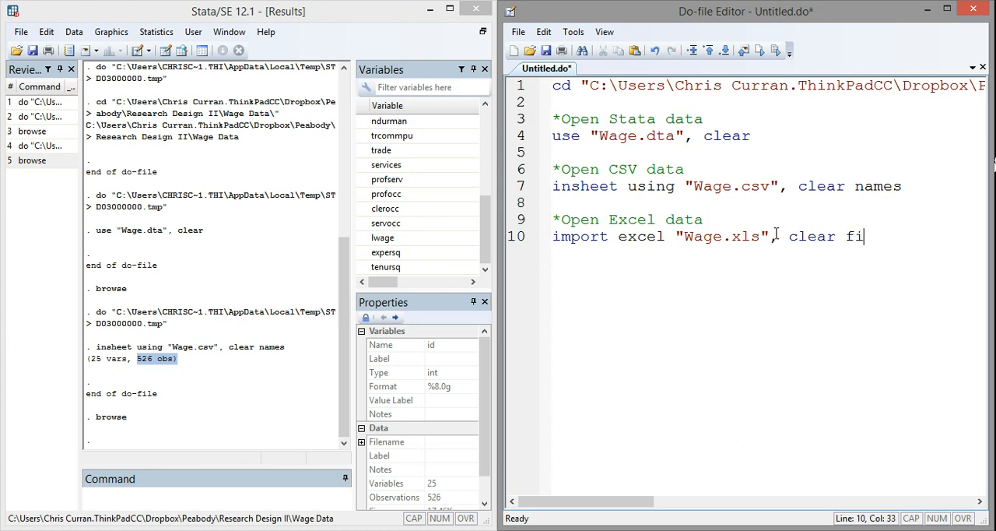
pyautogui.write('rstrow')
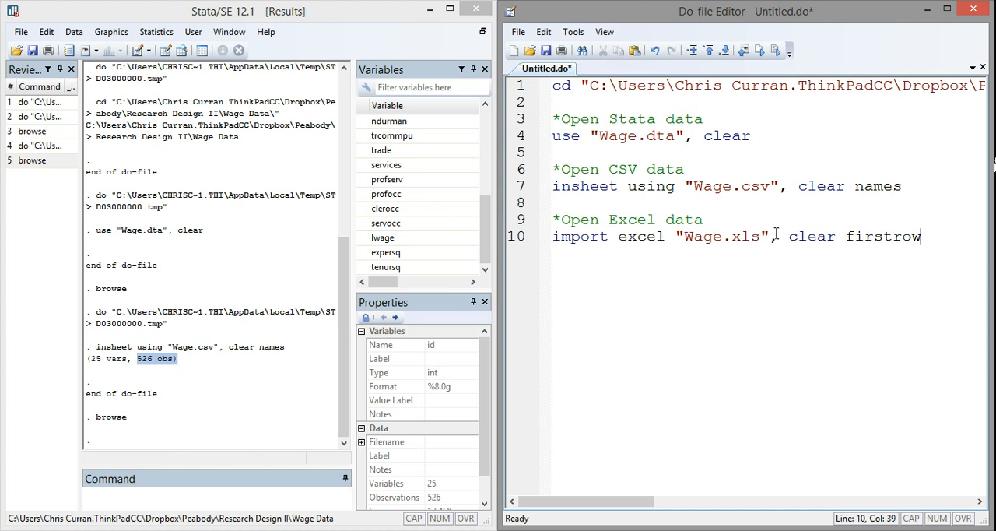
pyautogui.moveTo(622, 278)
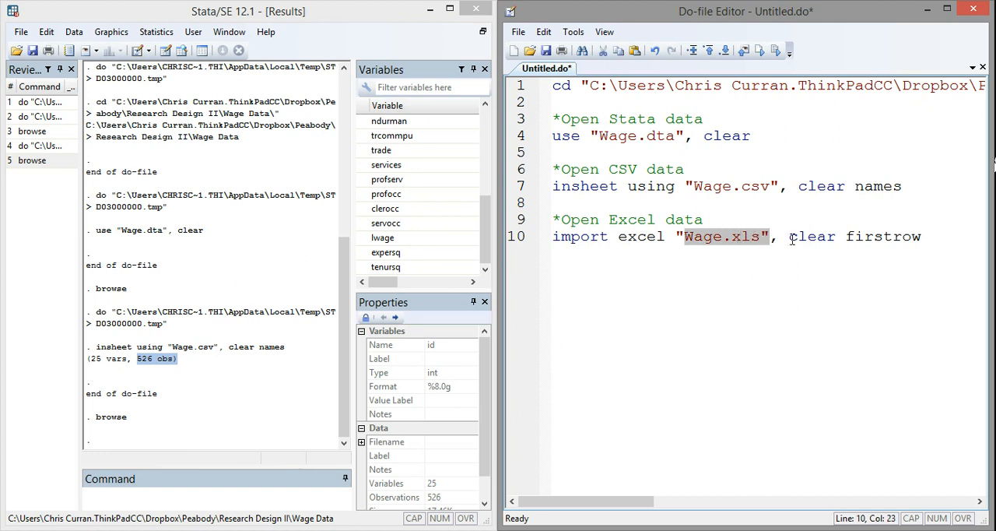
# Highlight Wage.xls and the clear option, then select the whole import excel line.
pyautogui.doubleClick(812, 237)
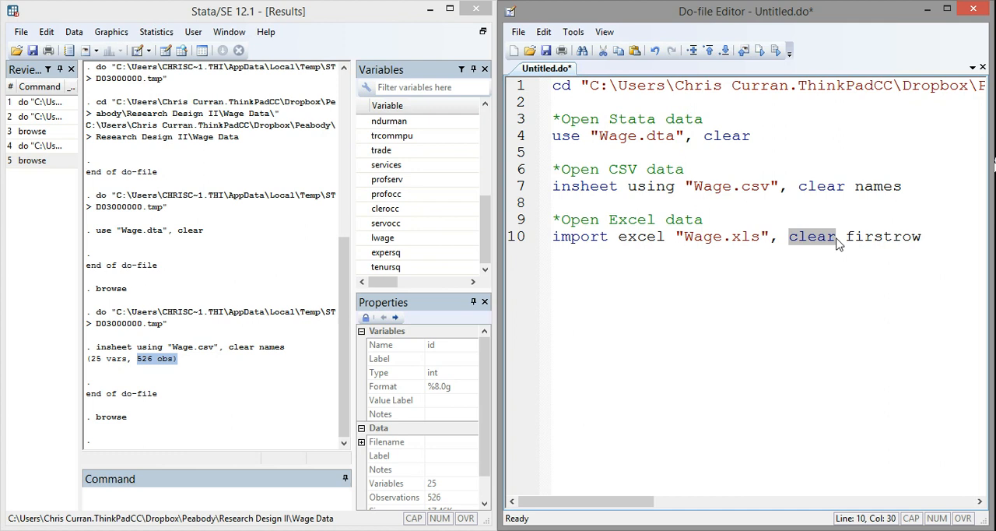
pyautogui.doubleClick(882, 237)
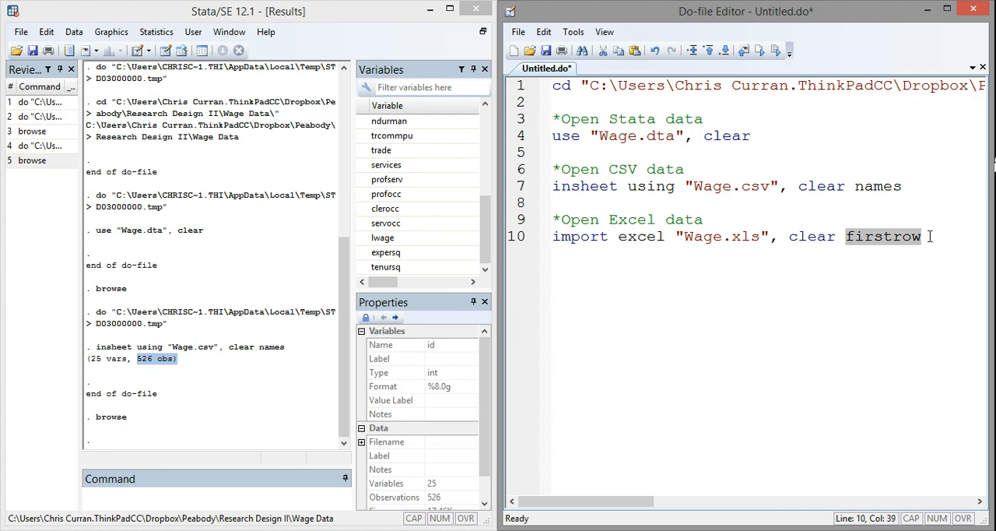
pyautogui.click(930, 237)
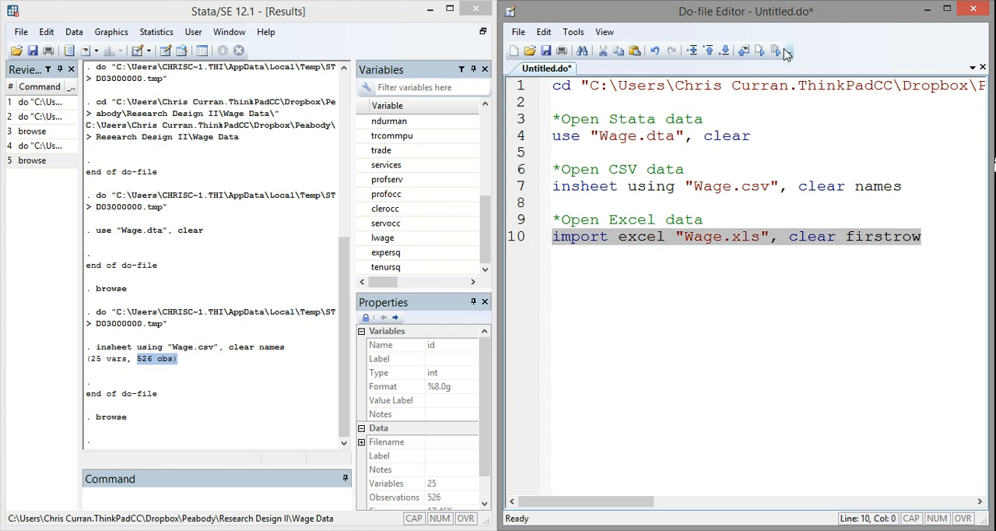
# Run the import excel line, scroll through the 526 observations, and close the browser.
pyautogui.click(776, 51)
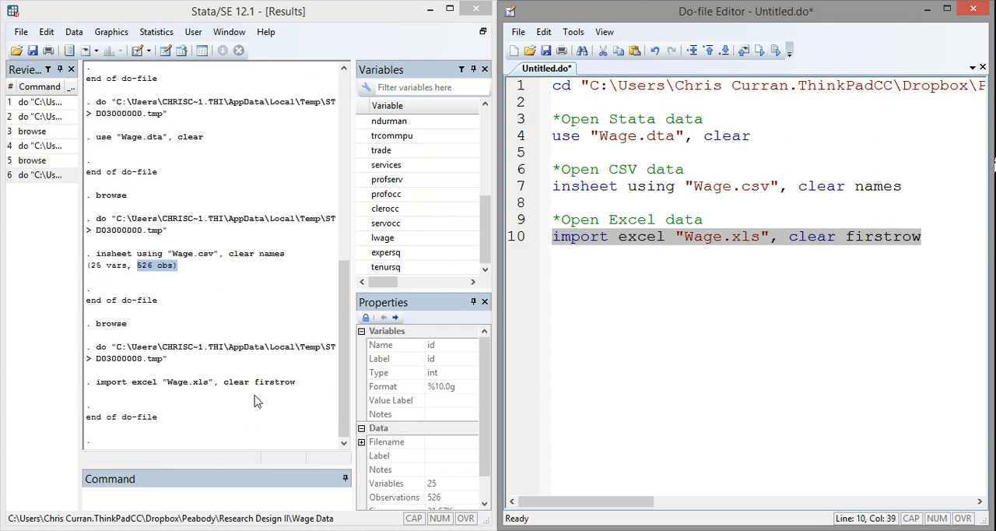
pyautogui.moveTo(127, 389)
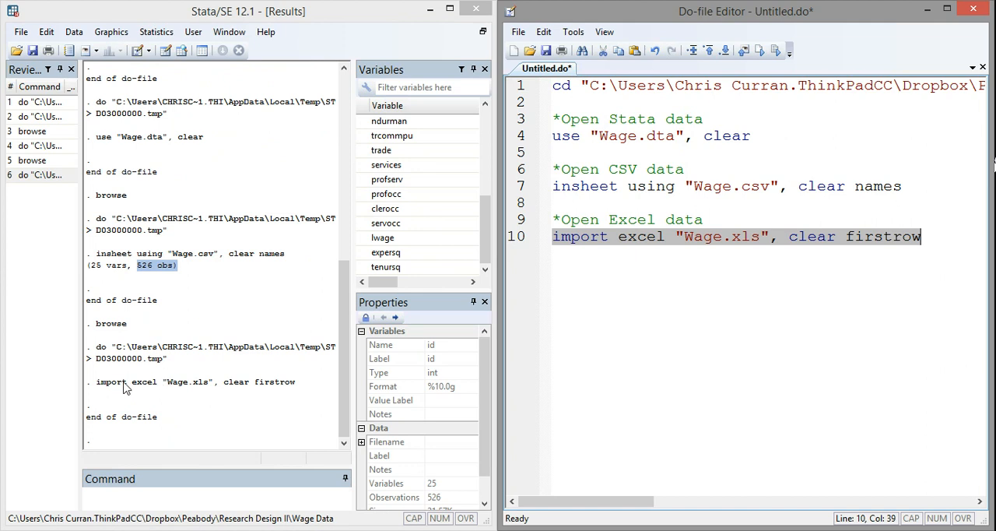
pyautogui.moveTo(378, 267)
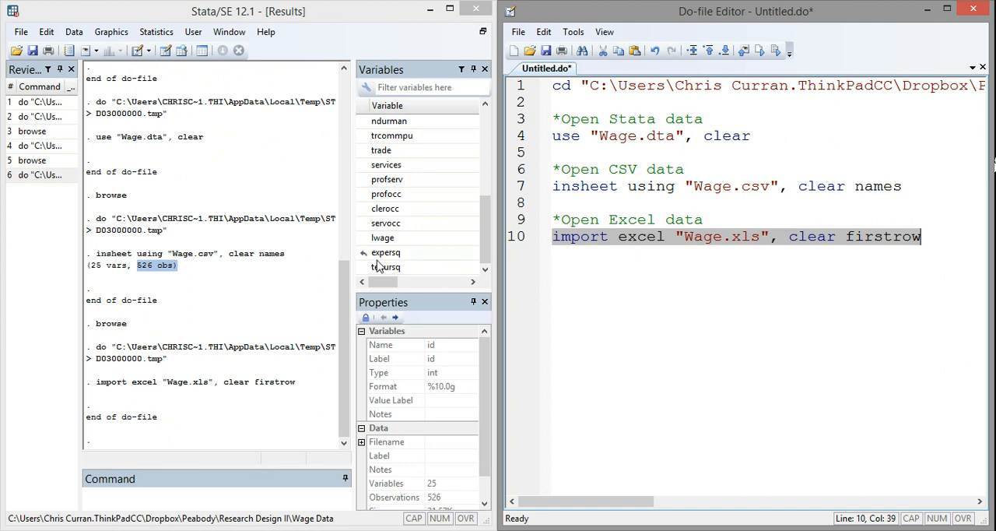
pyautogui.scroll(3)
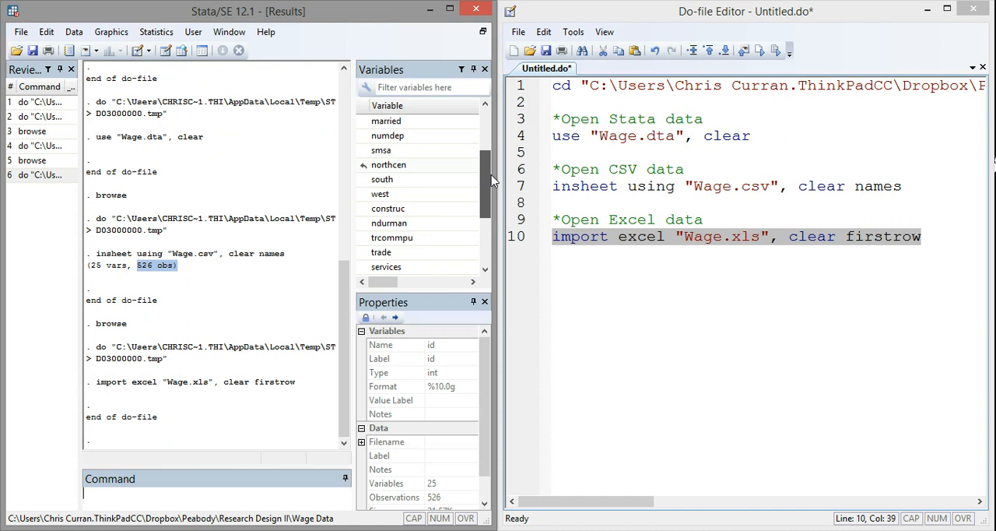
pyautogui.scroll(-3)
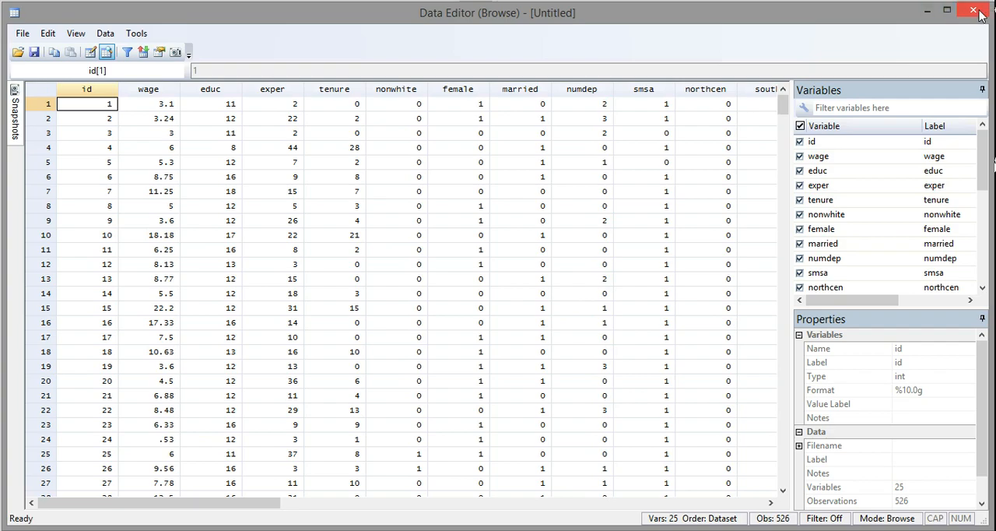
pyautogui.click(974, 10)
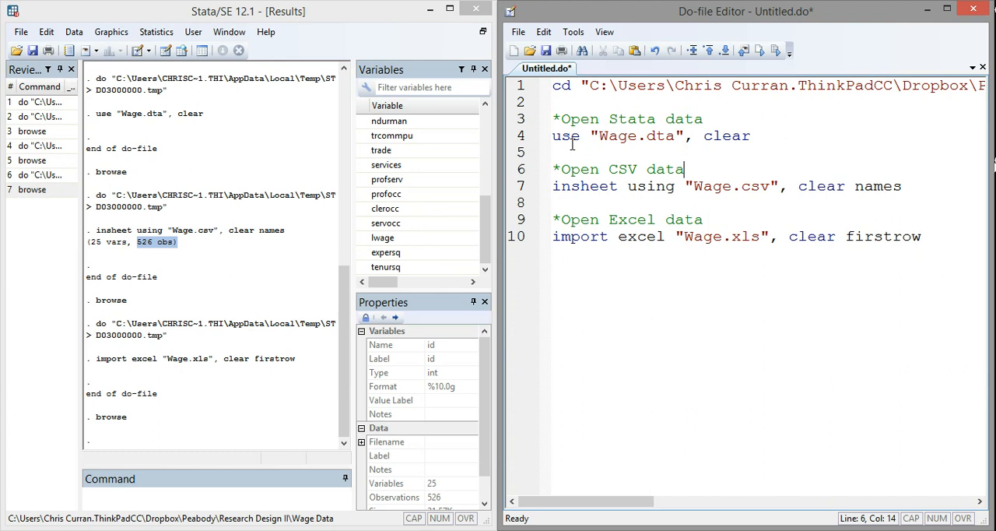
pyautogui.moveTo(582, 189)
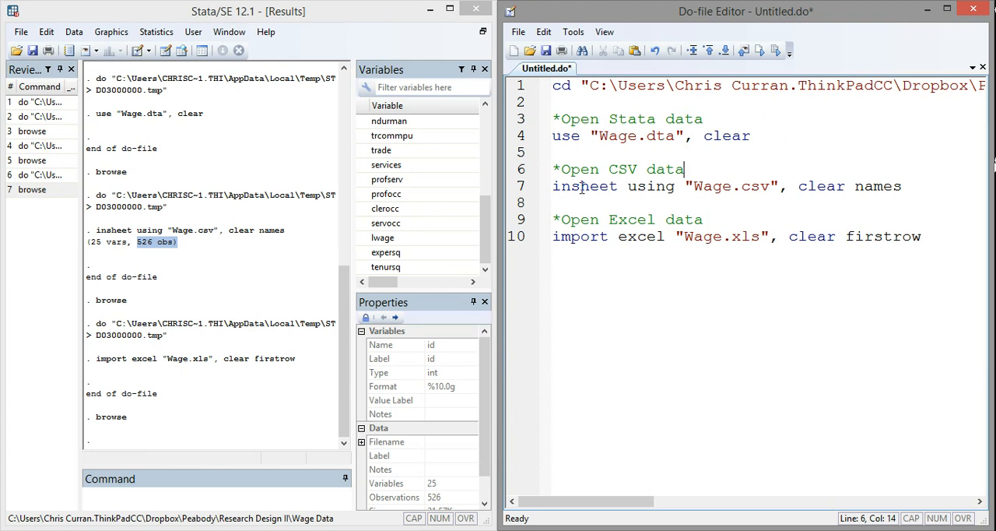